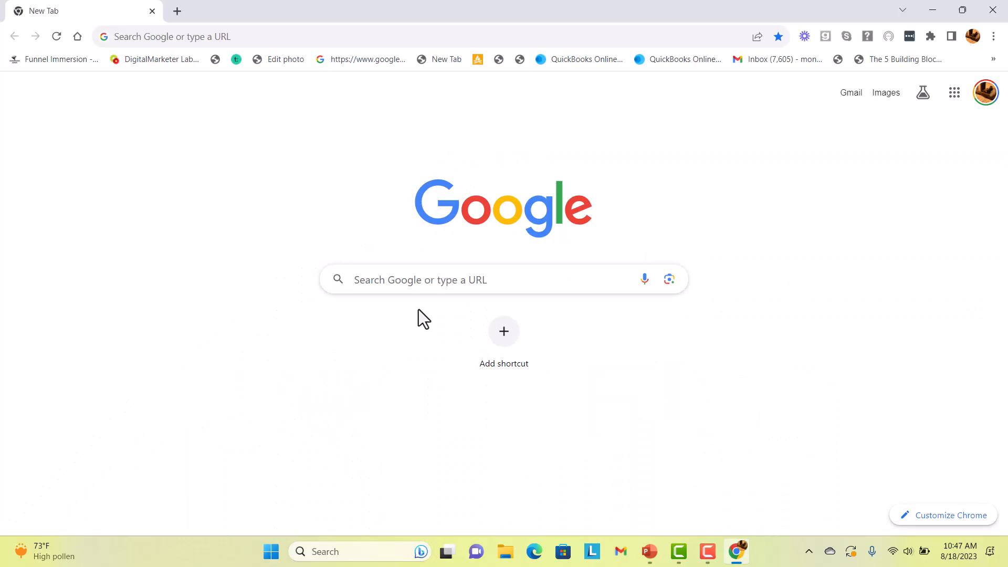
mouse_move(401, 10)
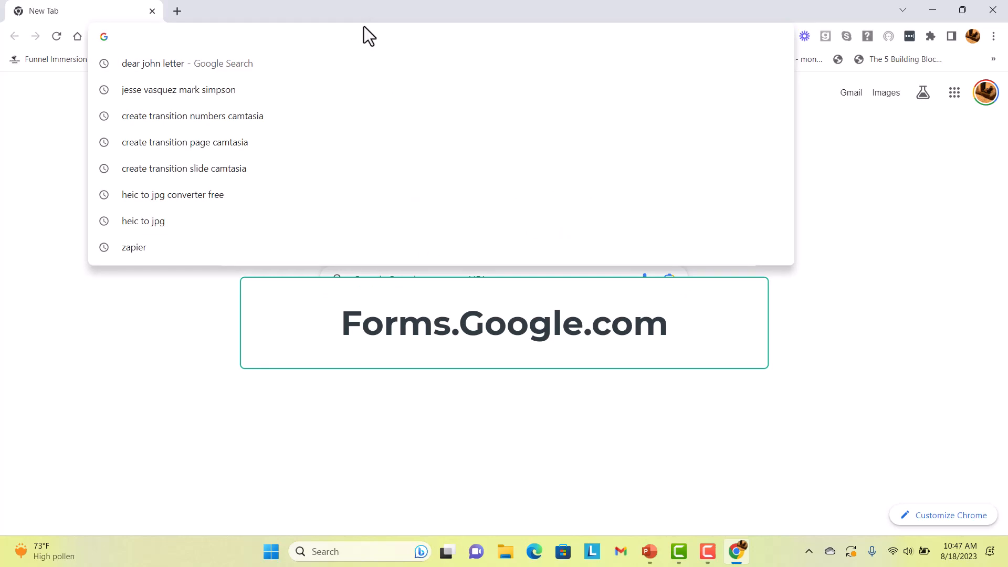
Step: Go to forms.google.com in Chrome to reach the Google Forms home page
left_click(122, 36)
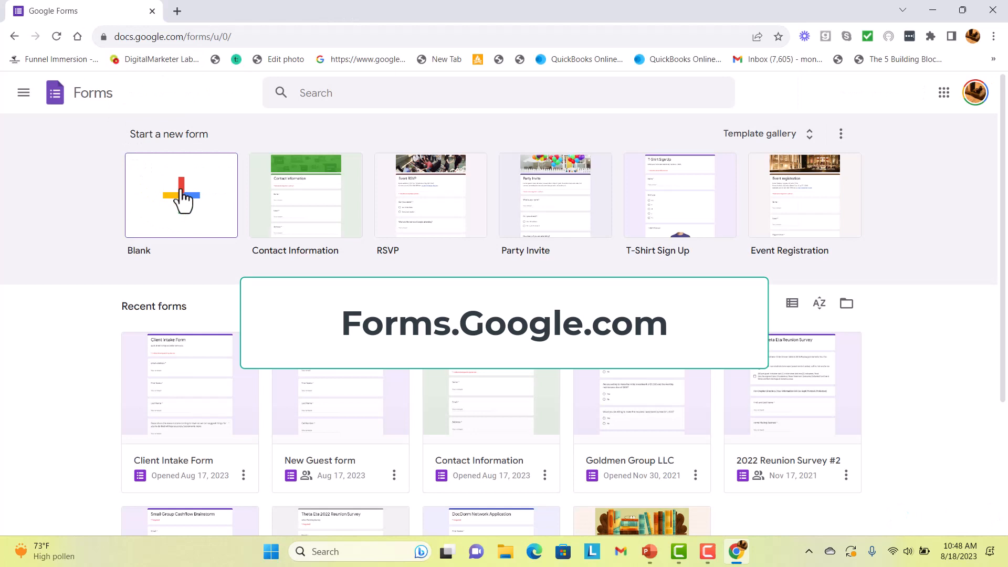
mouse_move(417, 379)
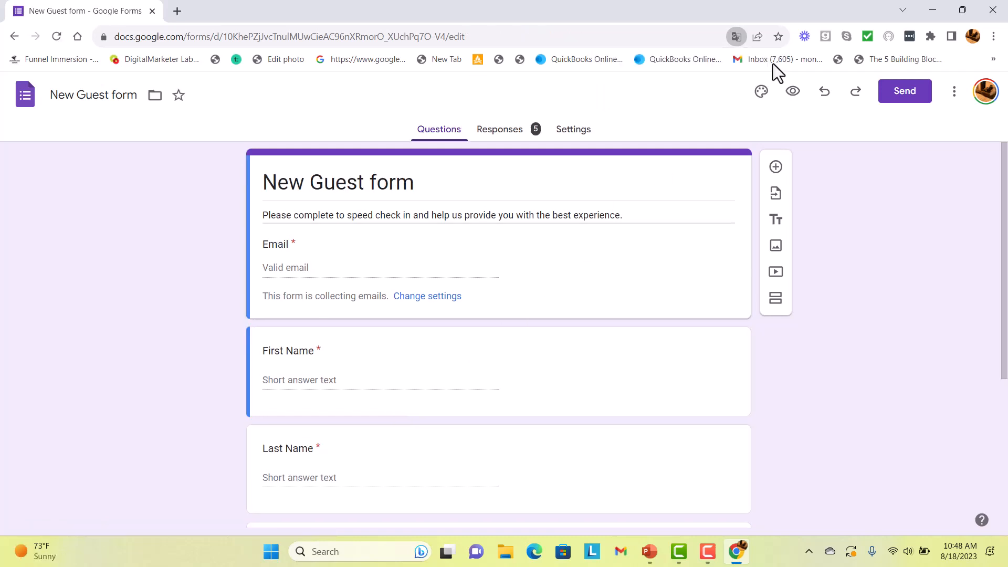
mouse_move(96, 346)
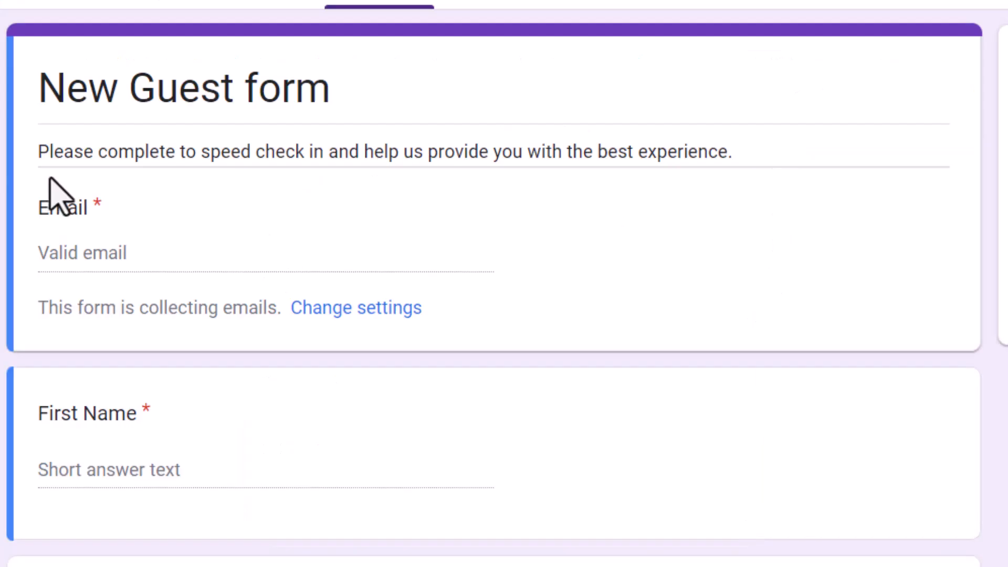
mouse_move(371, 188)
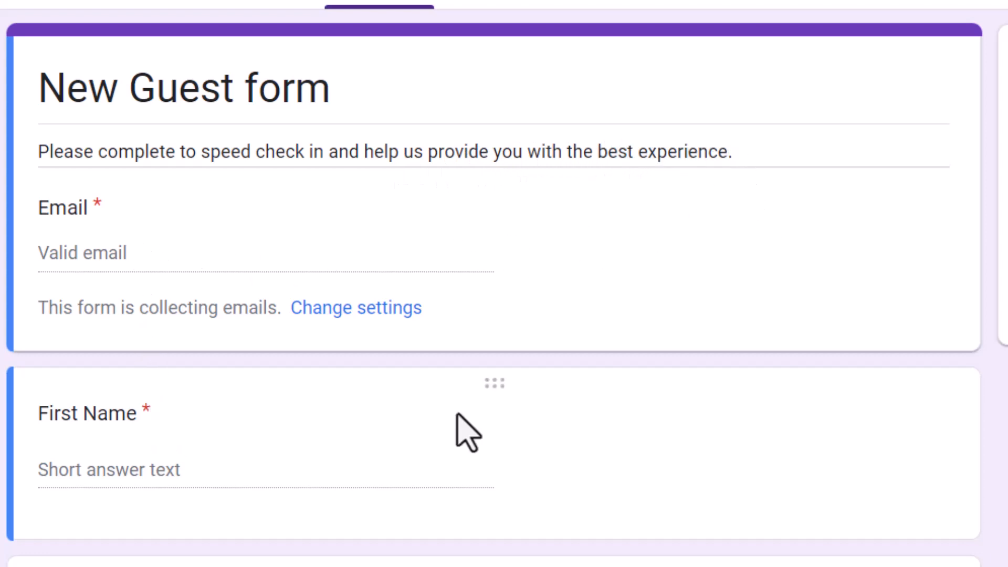
scroll("down", 3)
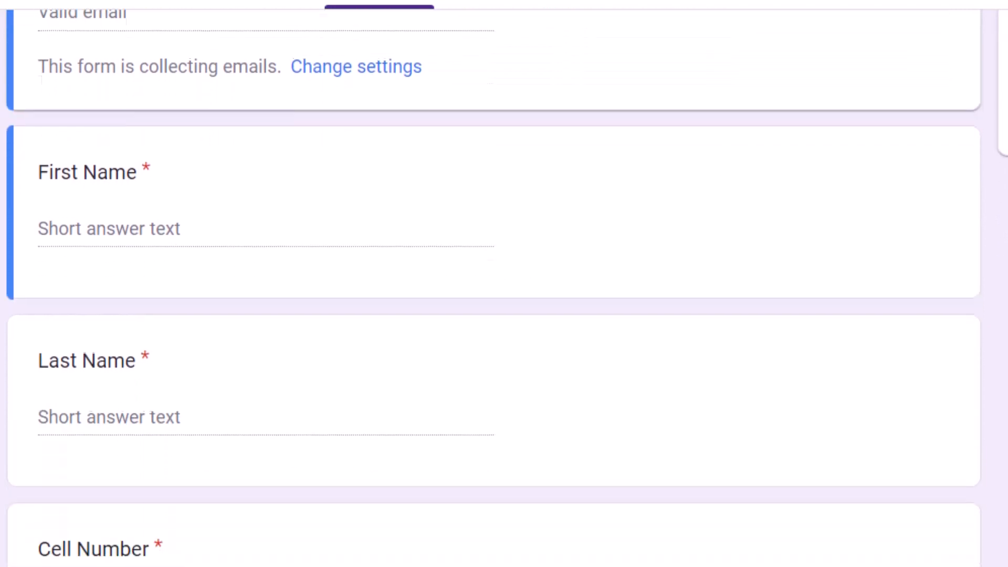
scroll("down", 3)
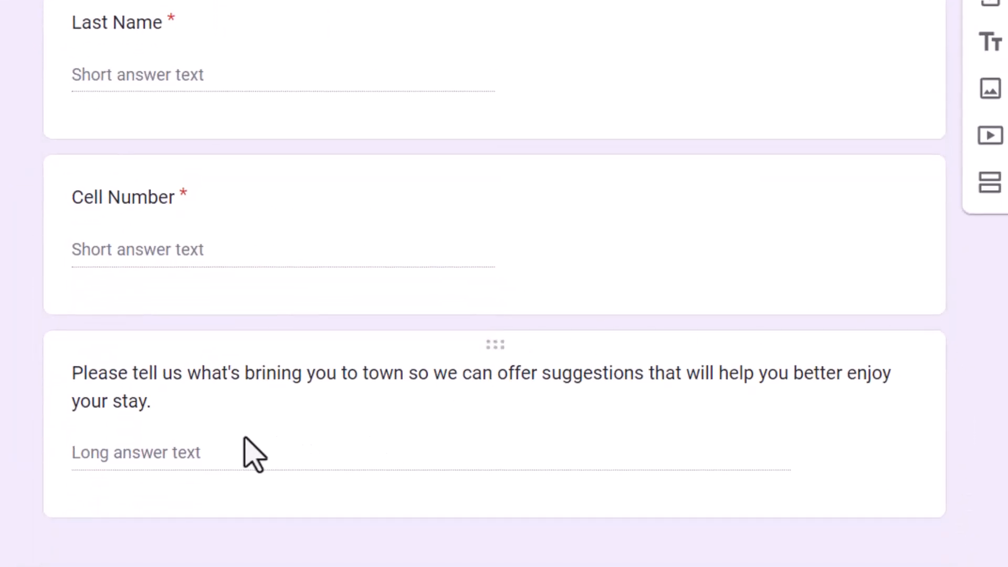
mouse_move(521, 412)
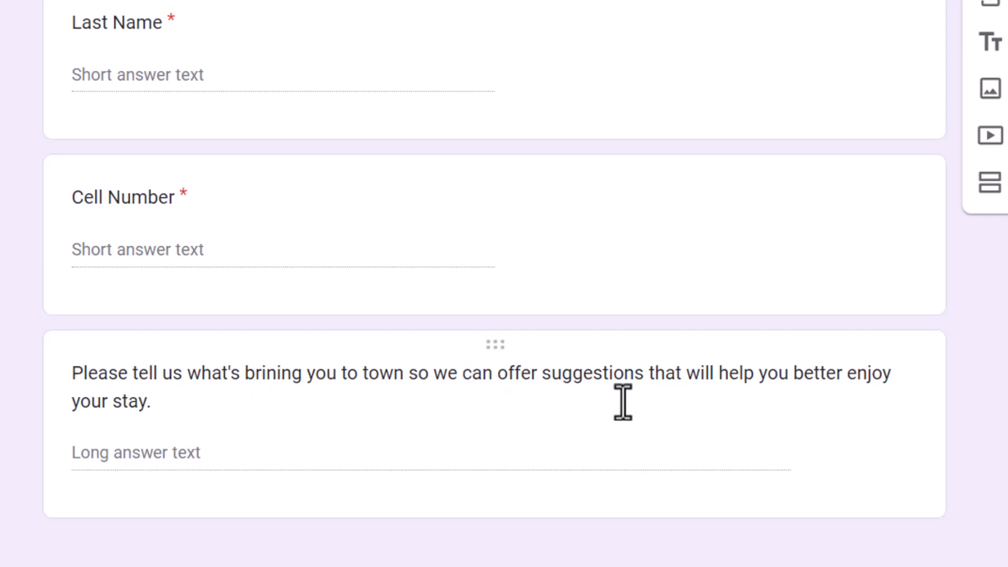
mouse_move(838, 389)
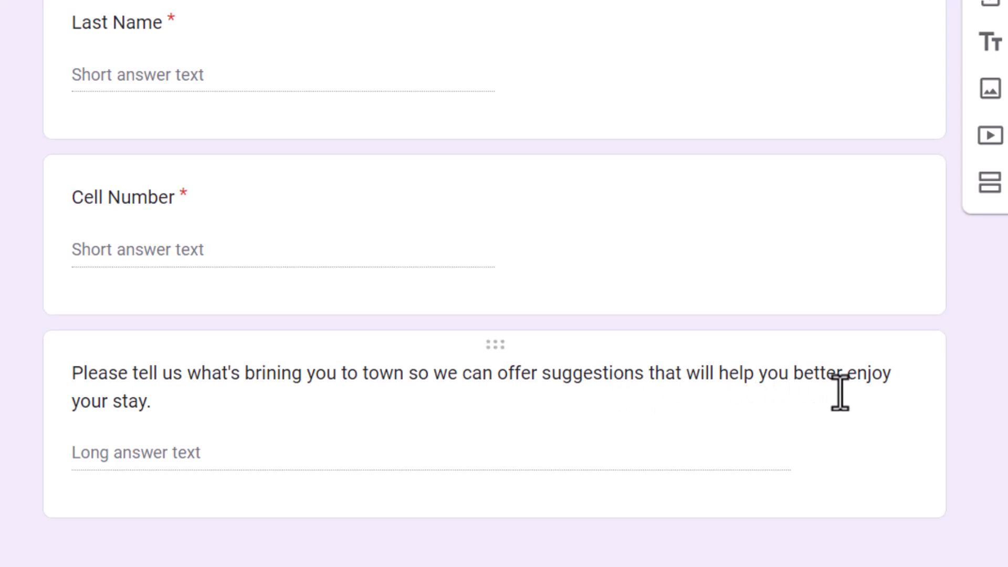
mouse_move(687, 415)
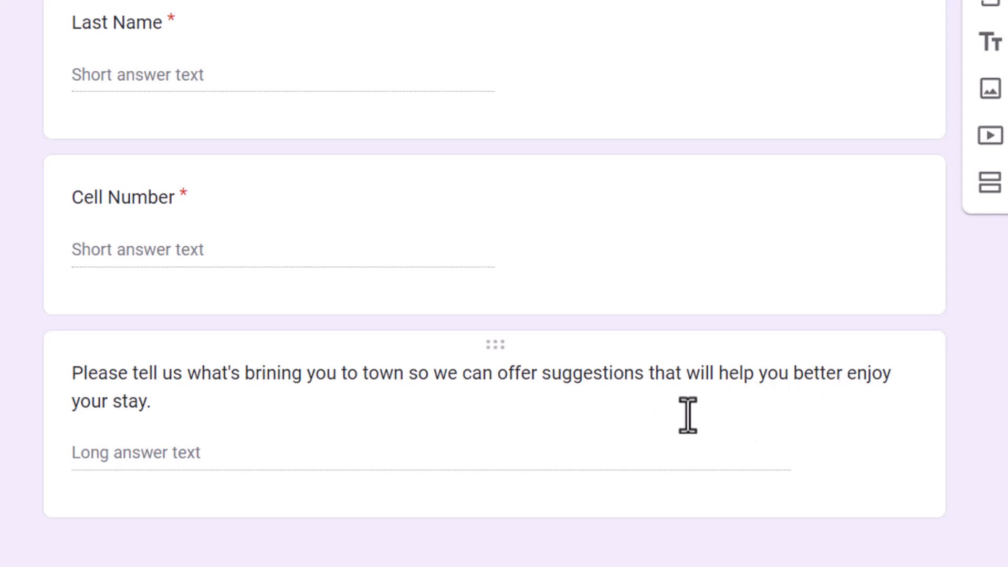
mouse_move(613, 409)
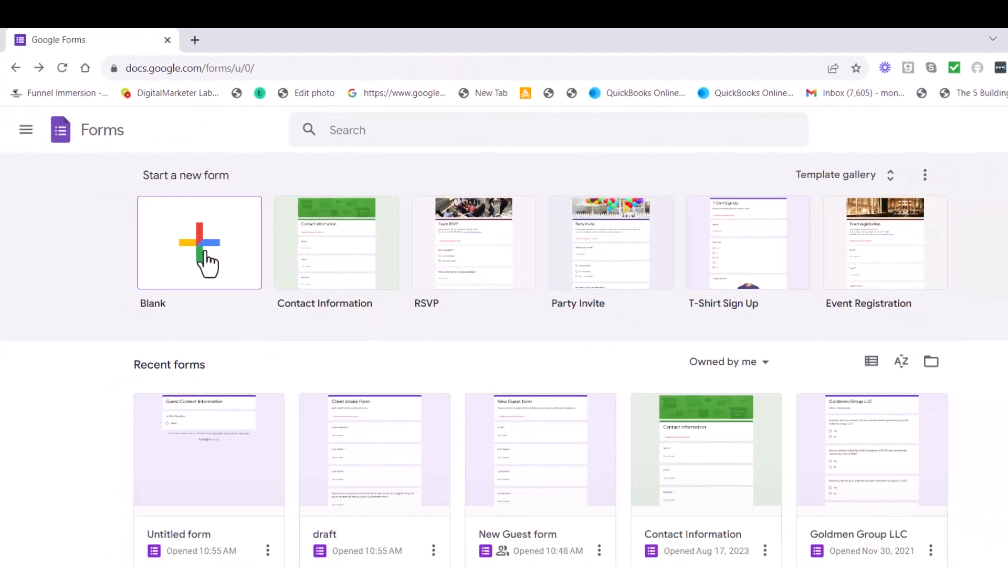
Step: Create a blank form titled 'Client Intake Form - *' and rename the file to match
left_click(200, 242)
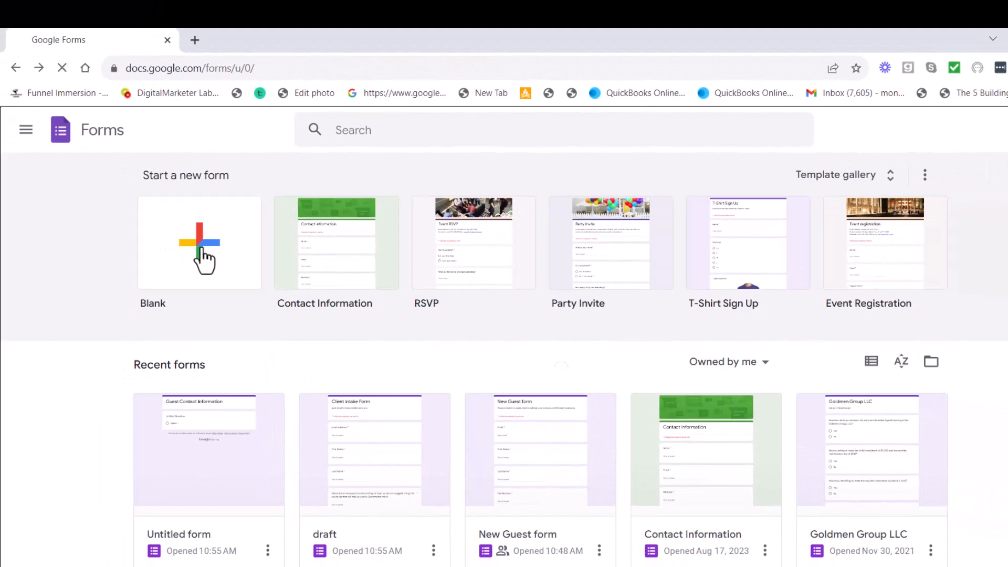
left_click(199, 242)
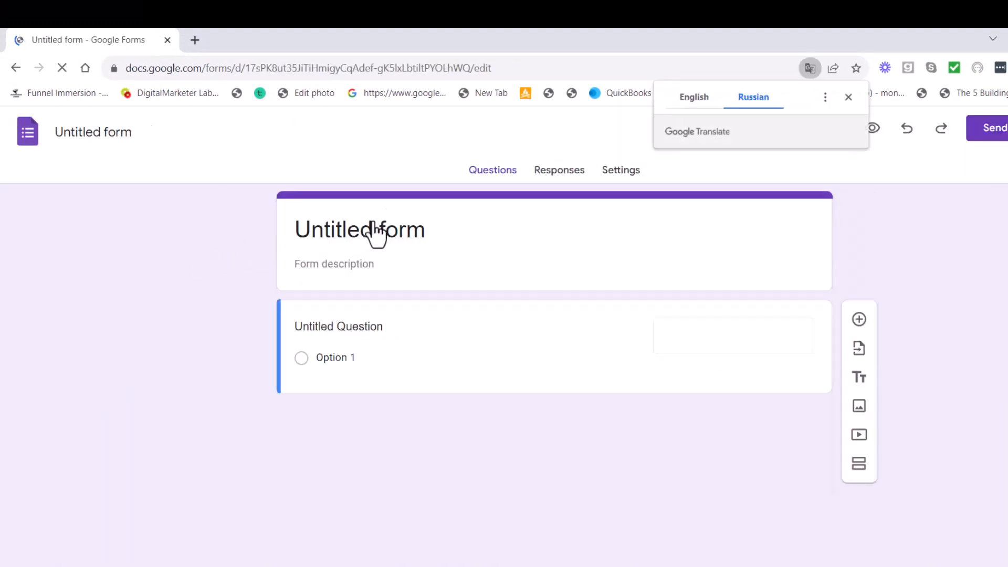
left_click(360, 230)
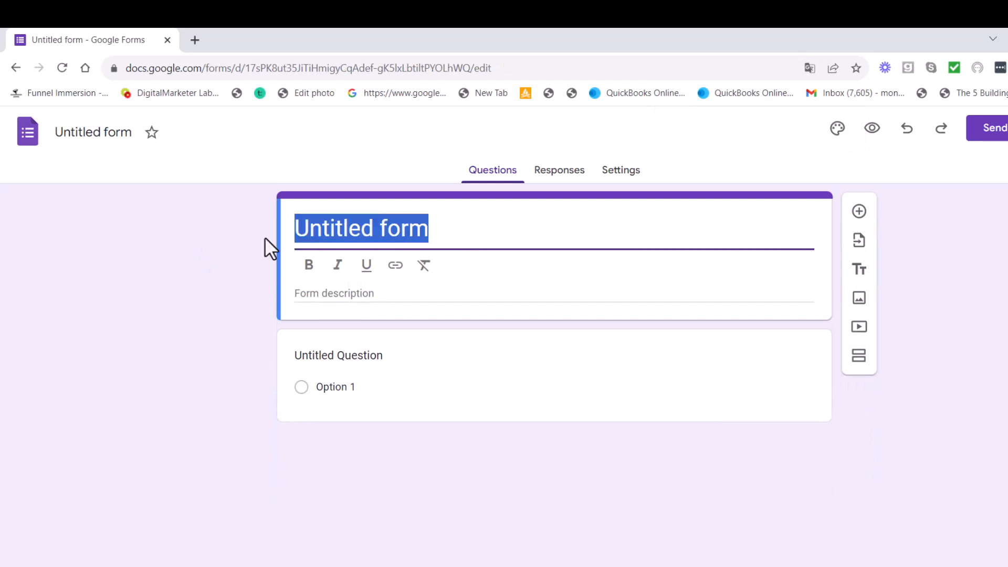
type("Client Intake F")
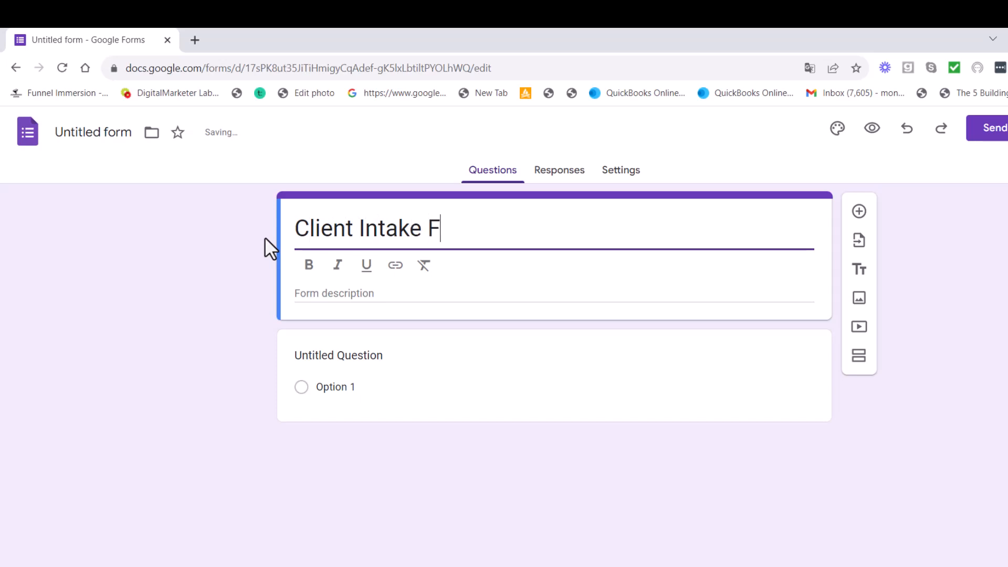
type("orm -")
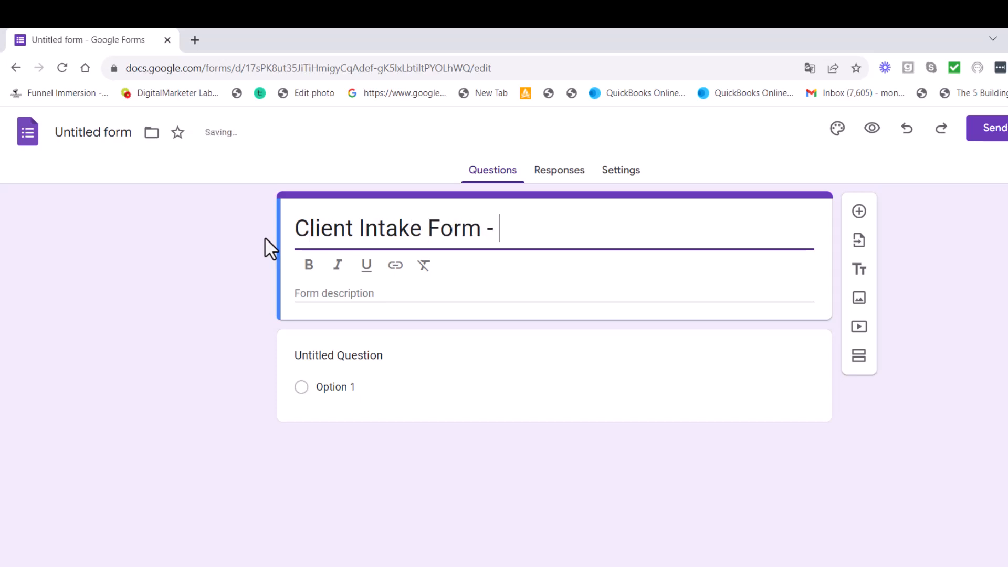
type("*")
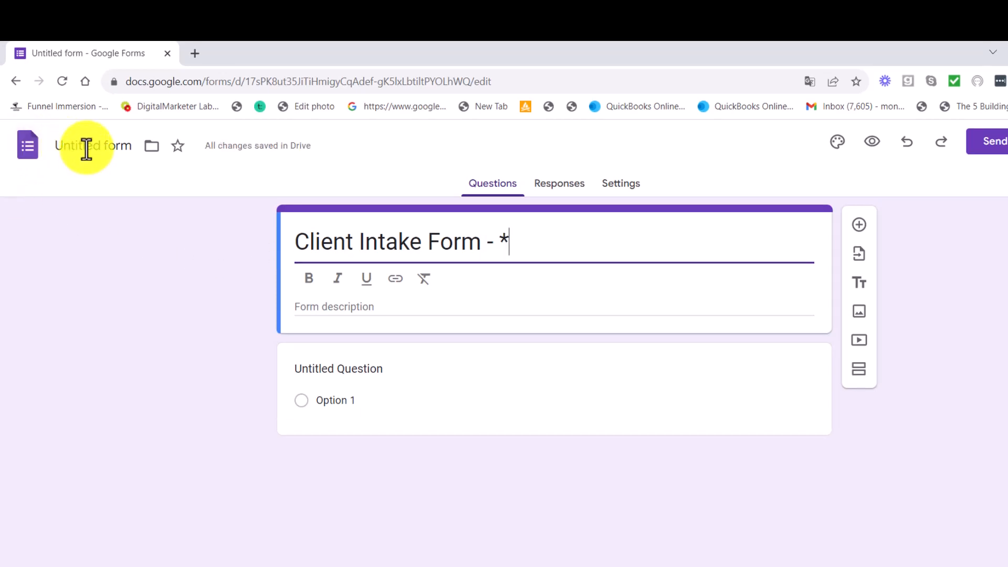
left_click(100, 145)
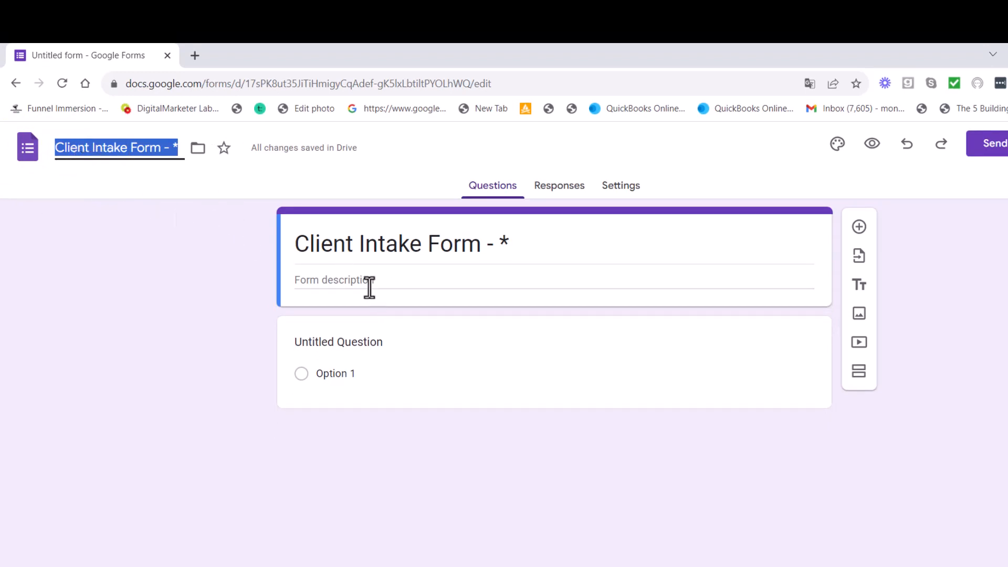
Step: Add the description 'Help us better serve you.' beneath the form title
left_click(360, 279)
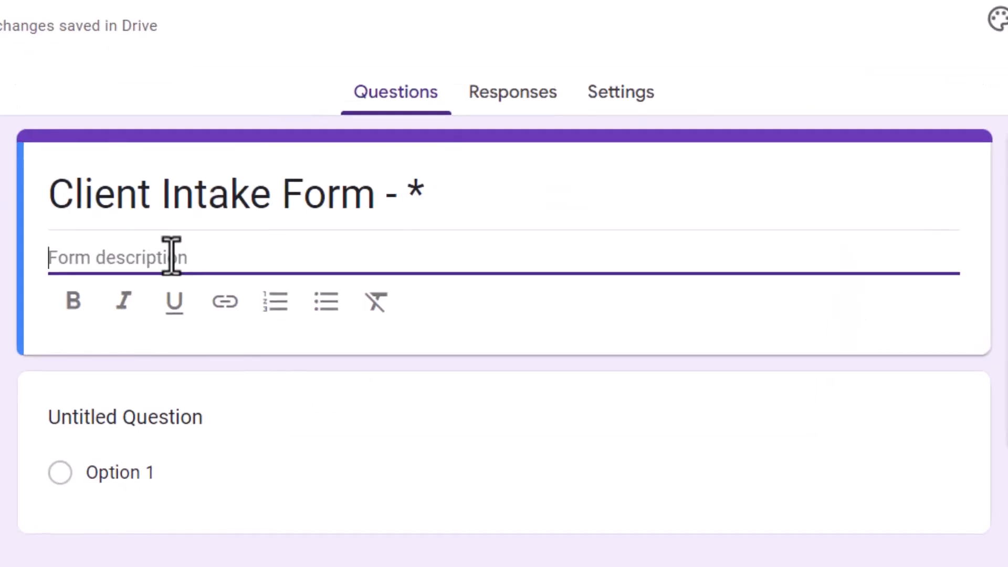
type("Help u")
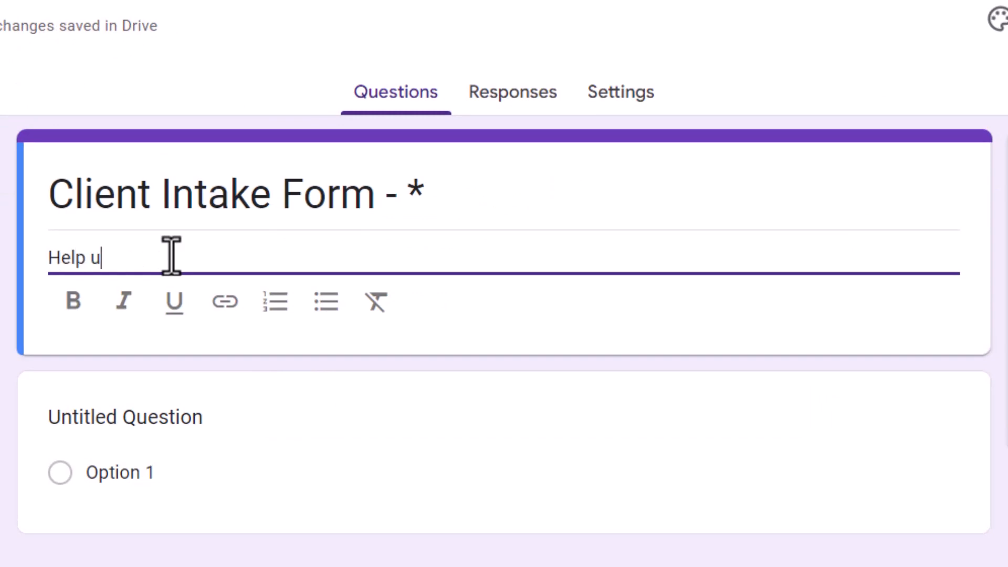
type("s better")
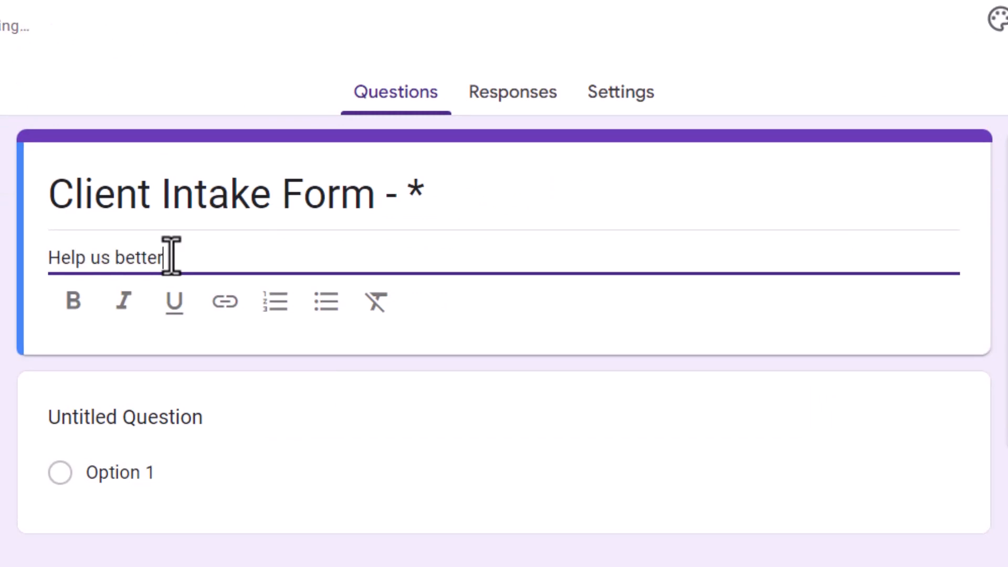
type("serve you.")
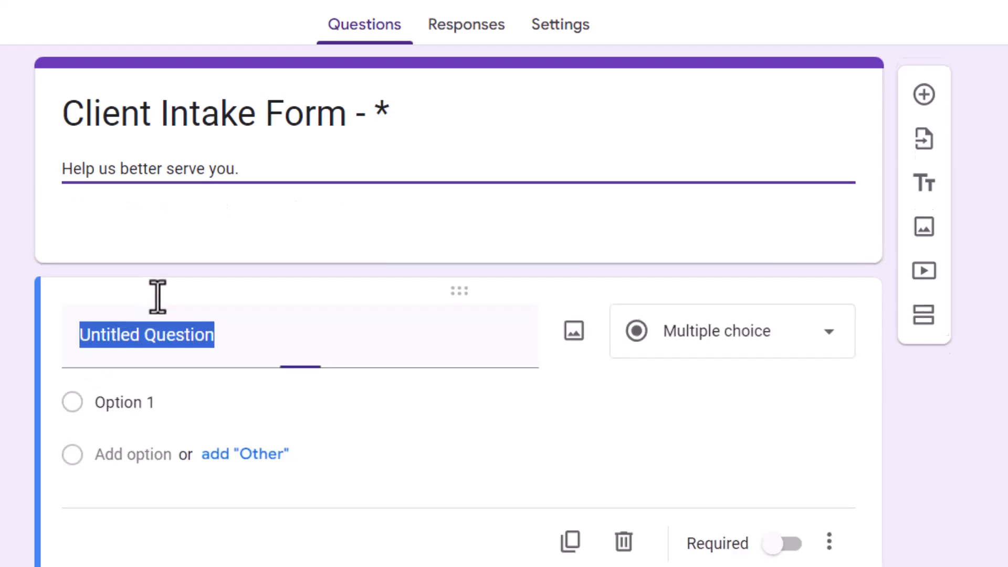
Step: Title the first question 'First Name', mark it required, and add another question
left_click(146, 335)
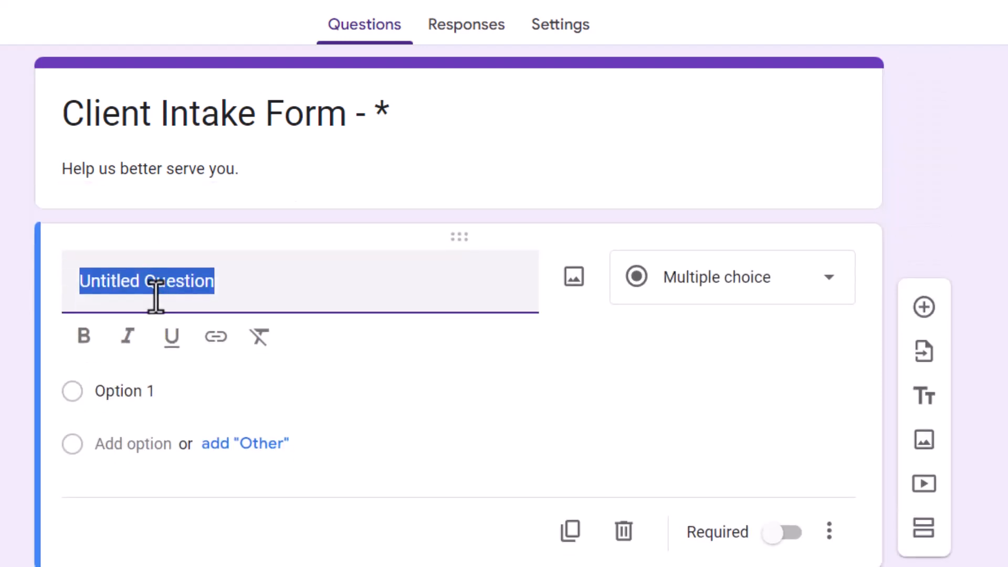
type("First")
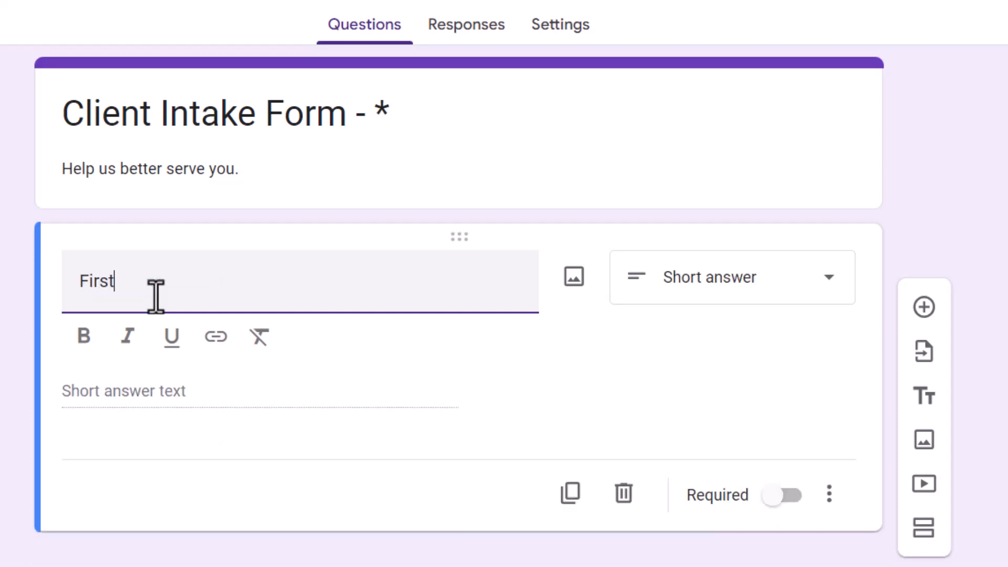
type("Name")
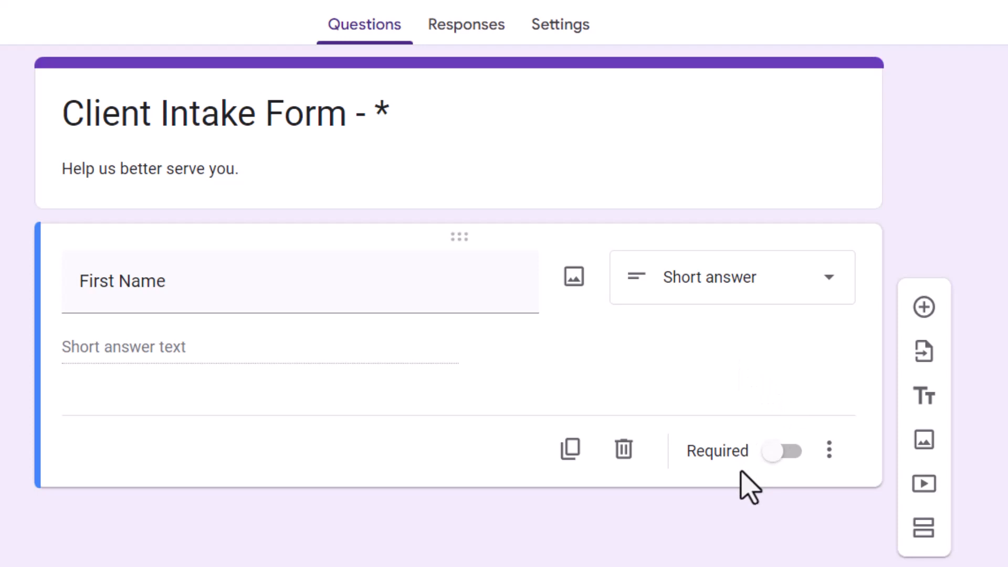
left_click(782, 450)
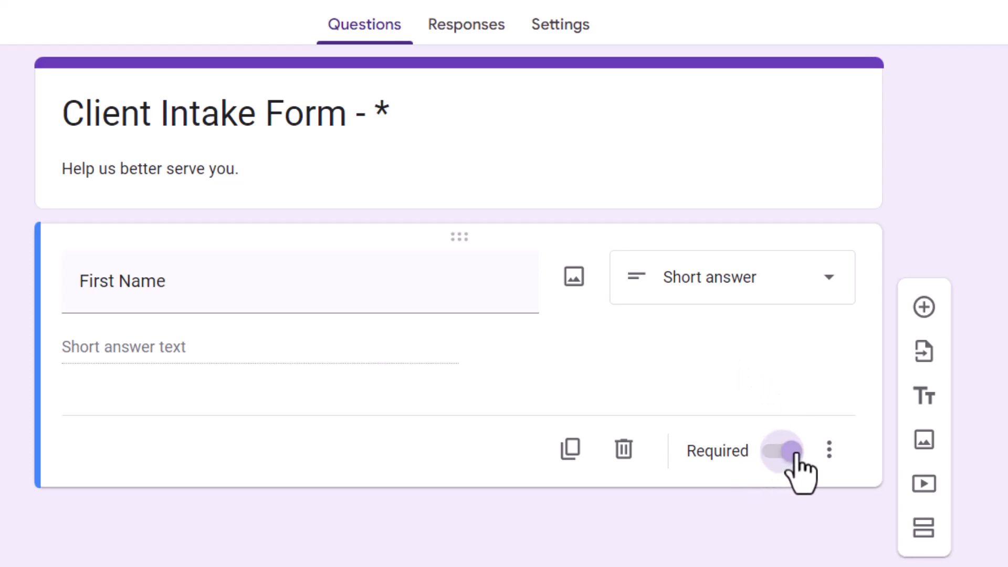
left_click(781, 450)
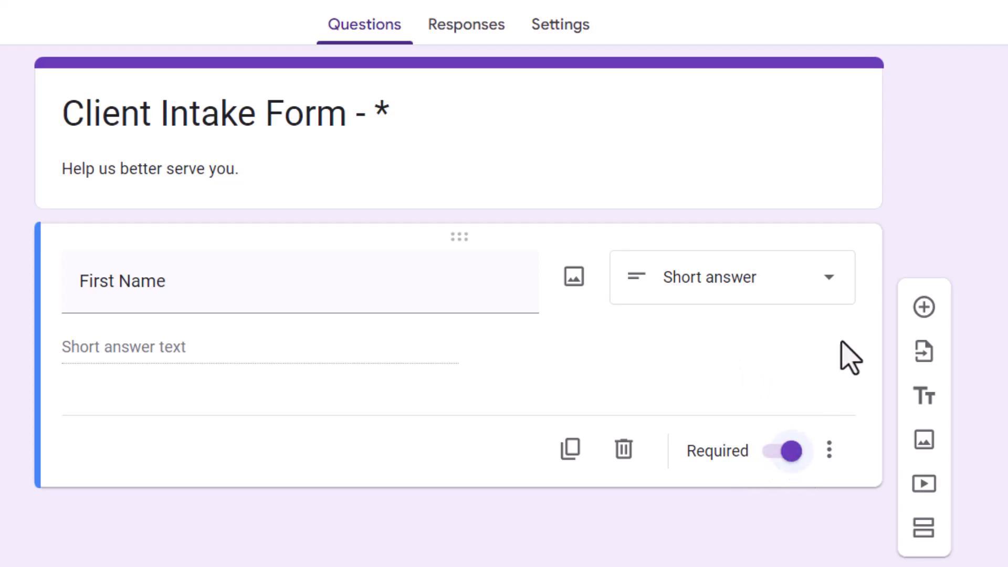
left_click(924, 307)
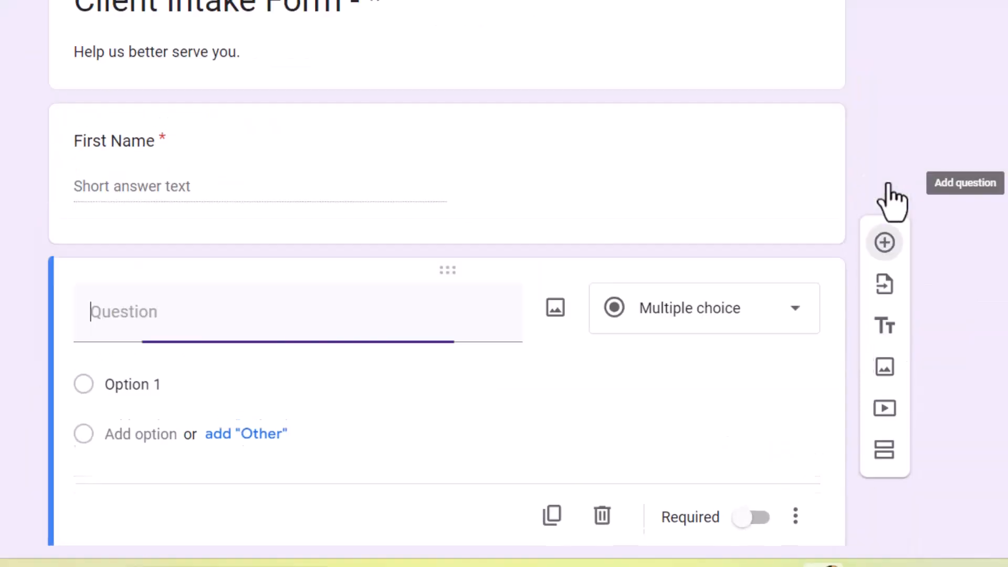
Step: Add required short-answer questions for Last Name, Email Address and Cell Number
type("L")
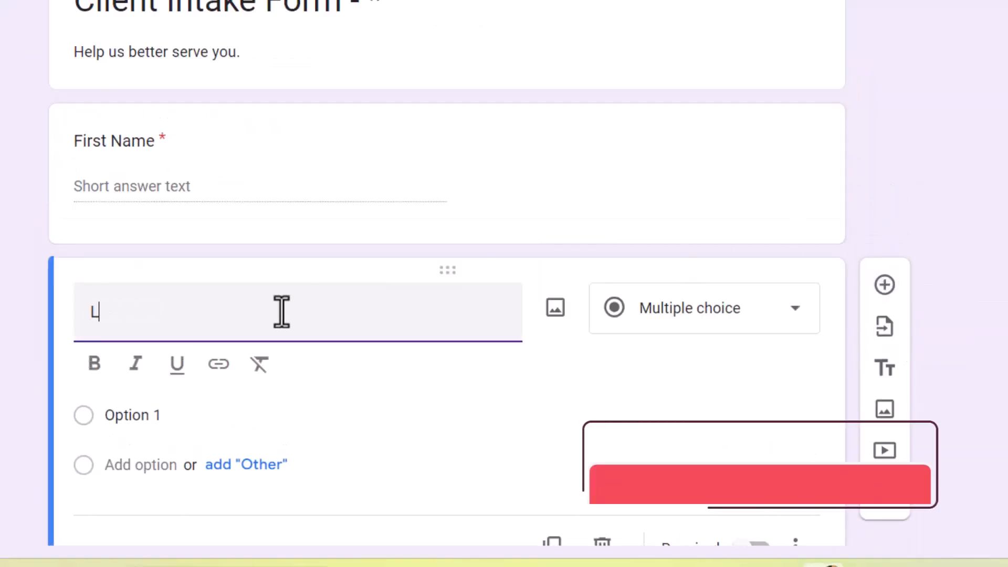
type("ast Nam")
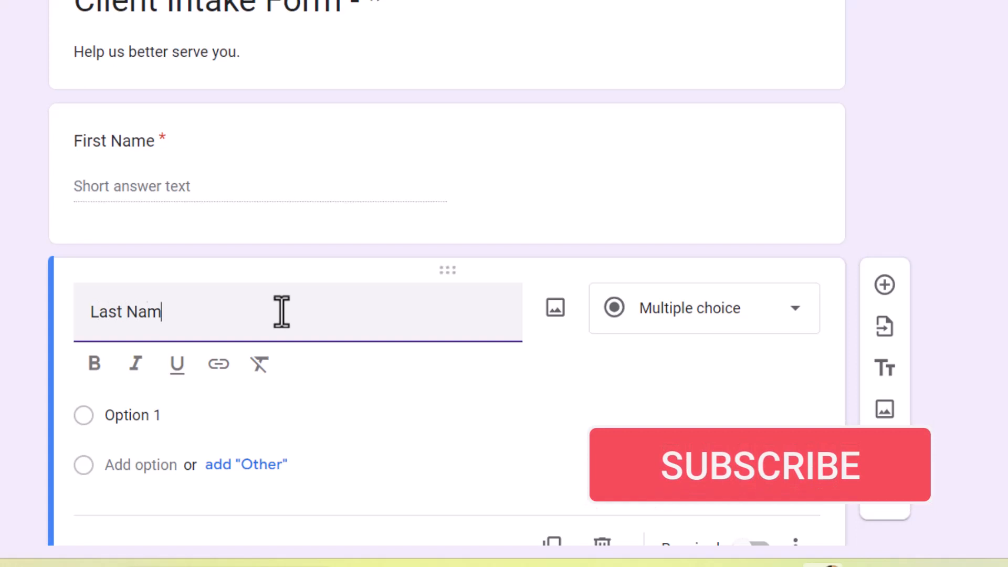
left_click(703, 308)
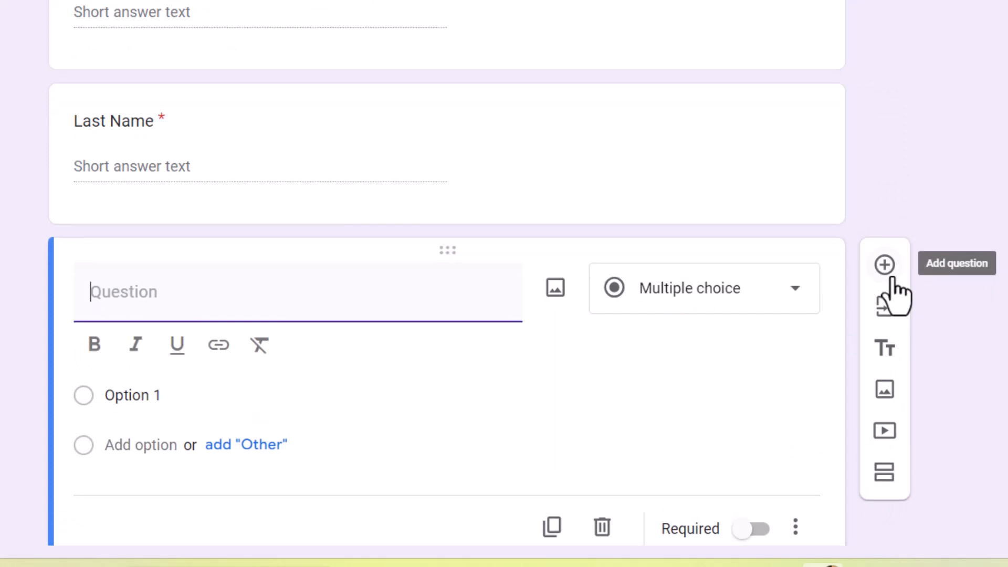
type("Email Address")
type("Cell Number")
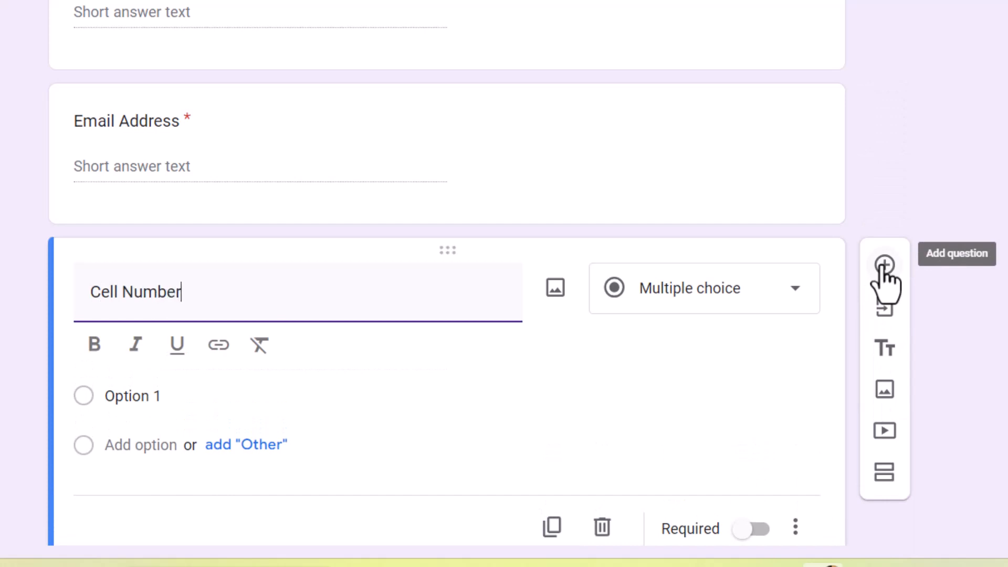
Step: Add a paragraph question asking guests why they're coming to Sacramento, to suggest things to do
left_click(704, 288)
type("P")
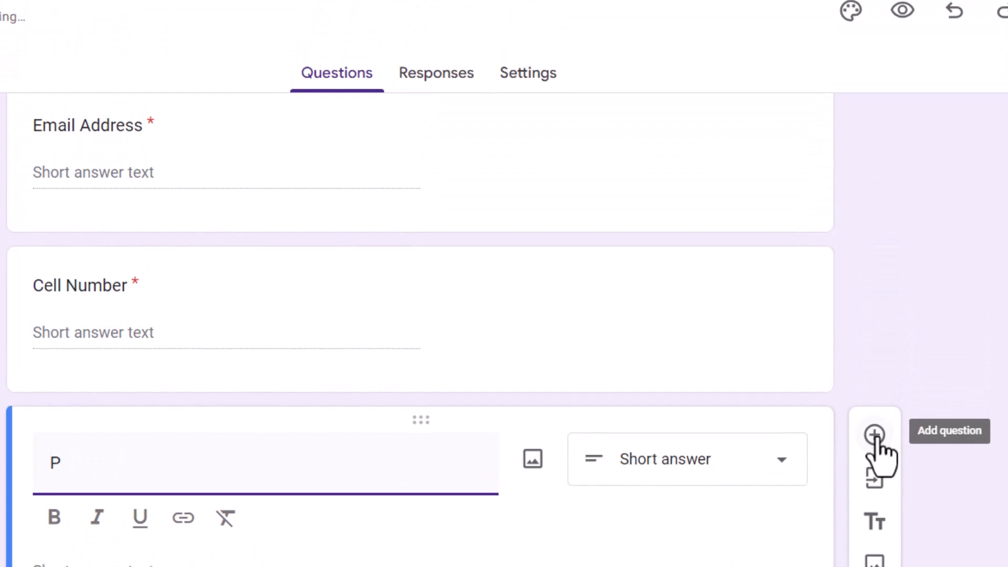
type("lease")
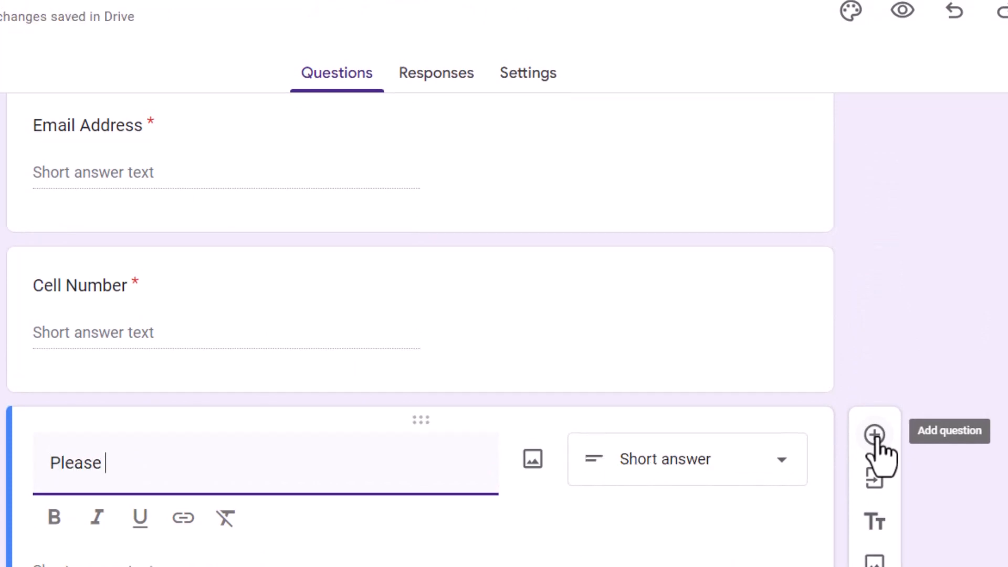
type("share the rea")
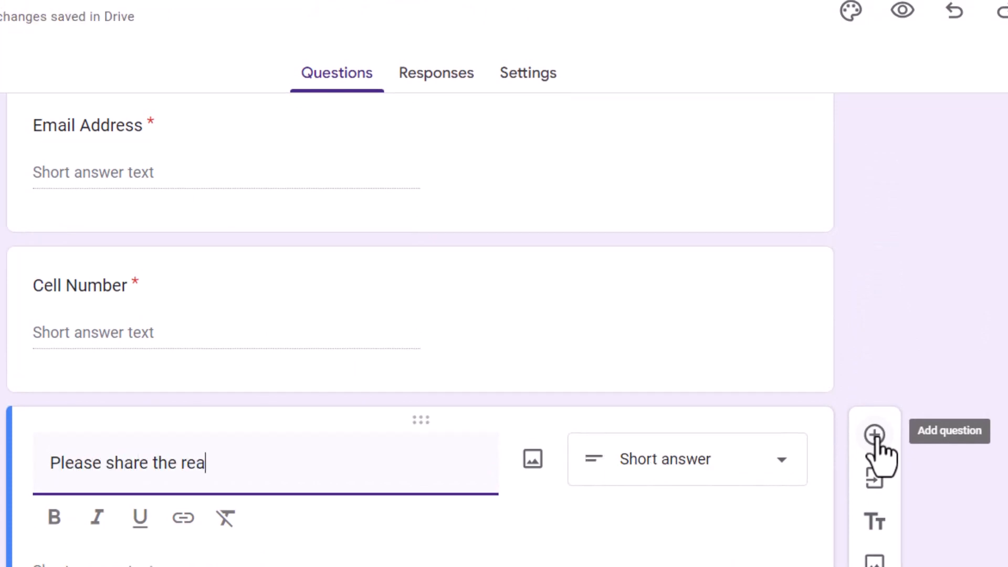
type("son you're")
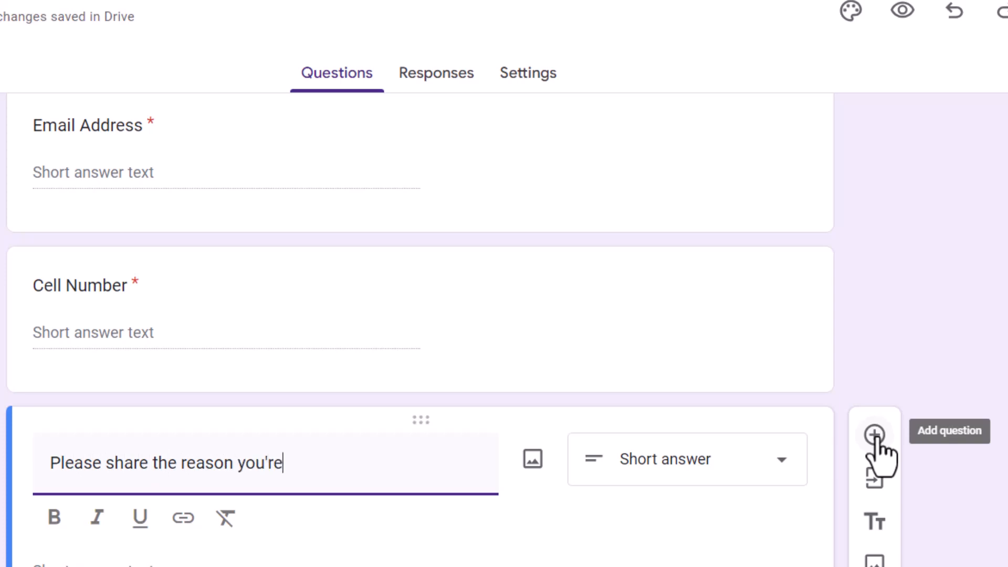
type("coming")
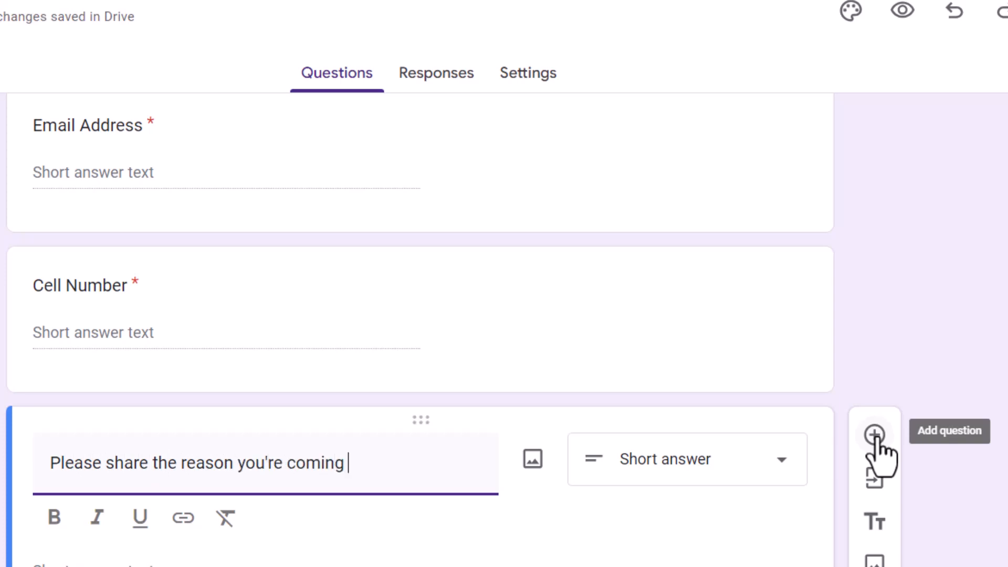
type("to own")
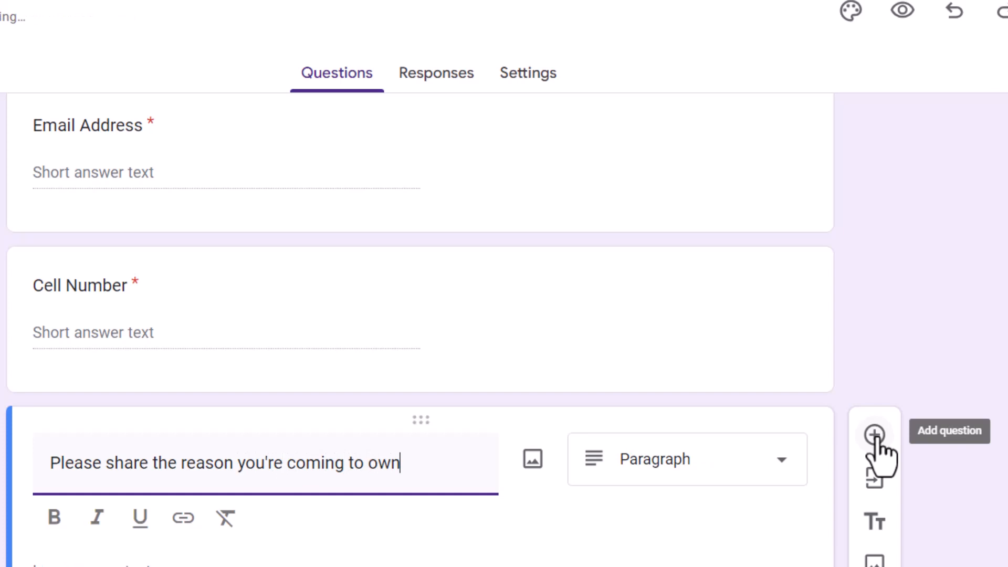
type("town")
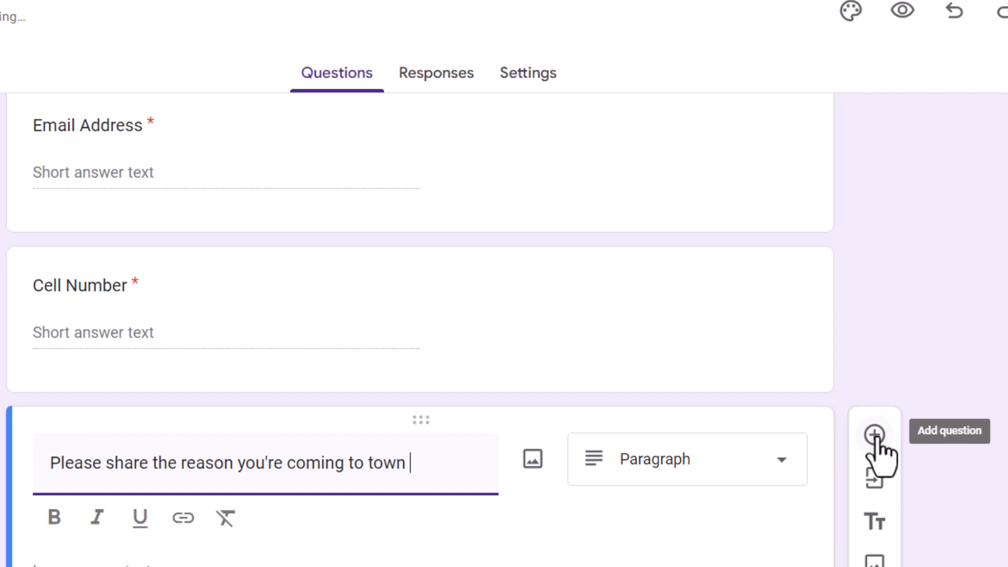
type("so we")
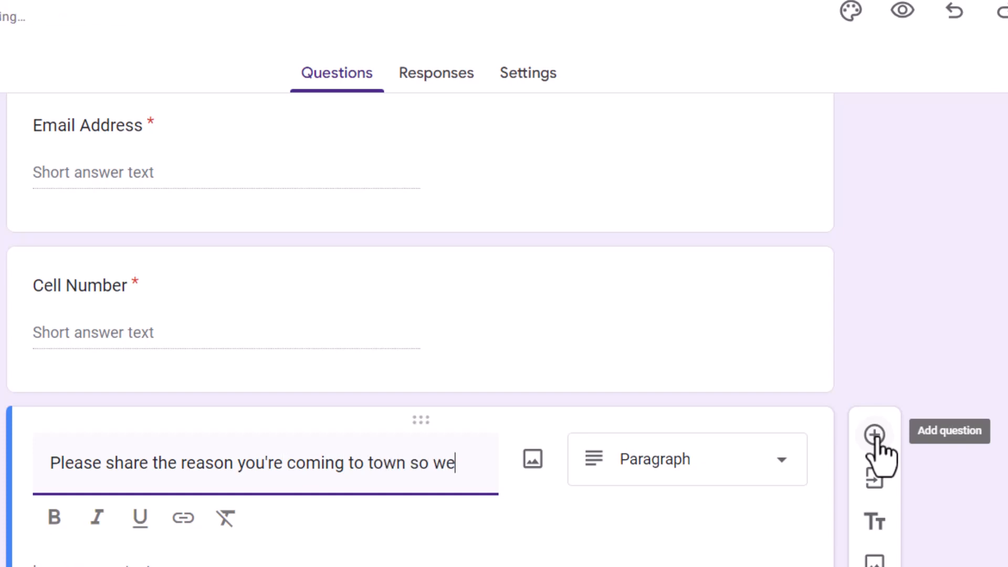
type("can sub")
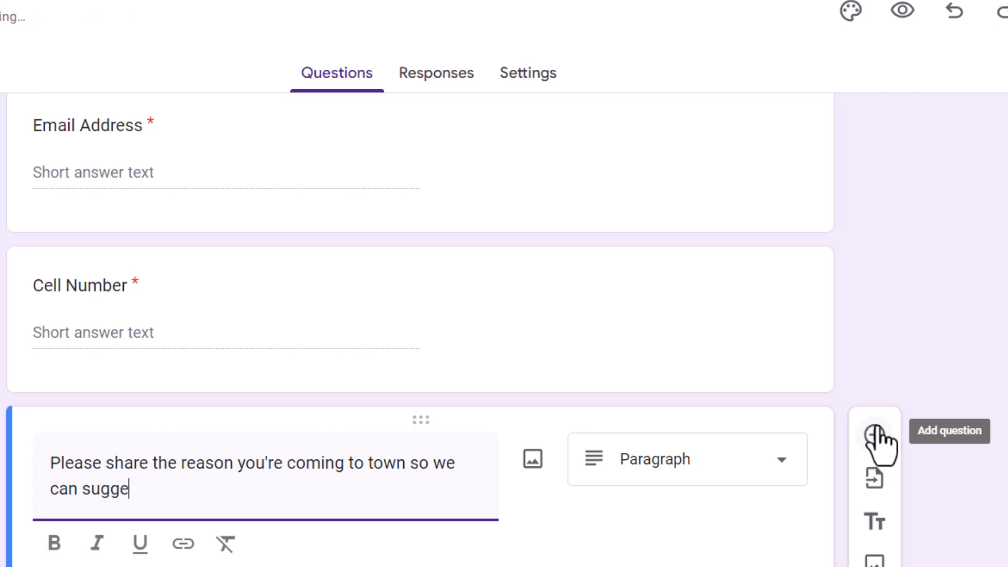
type("st thin")
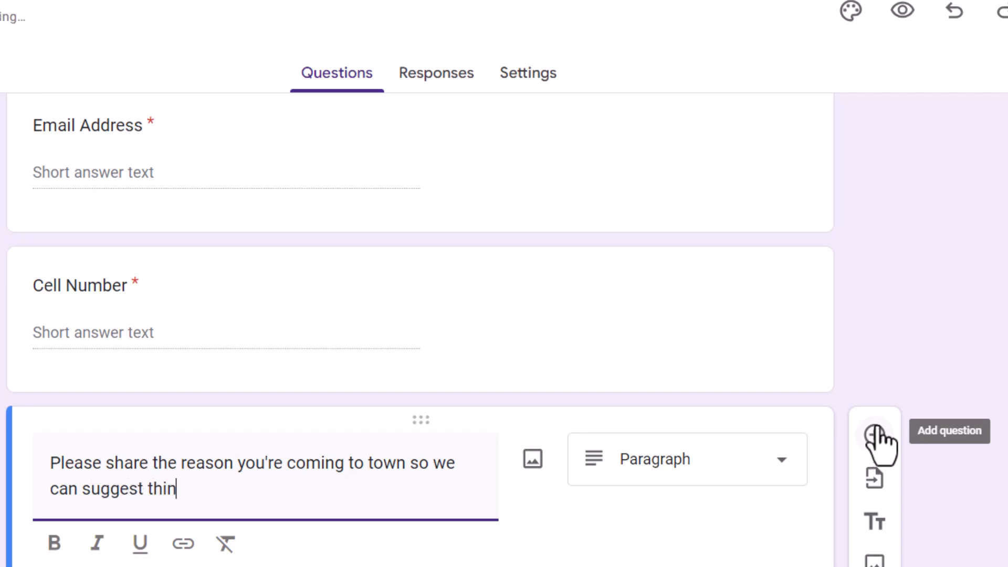
type("g for you")
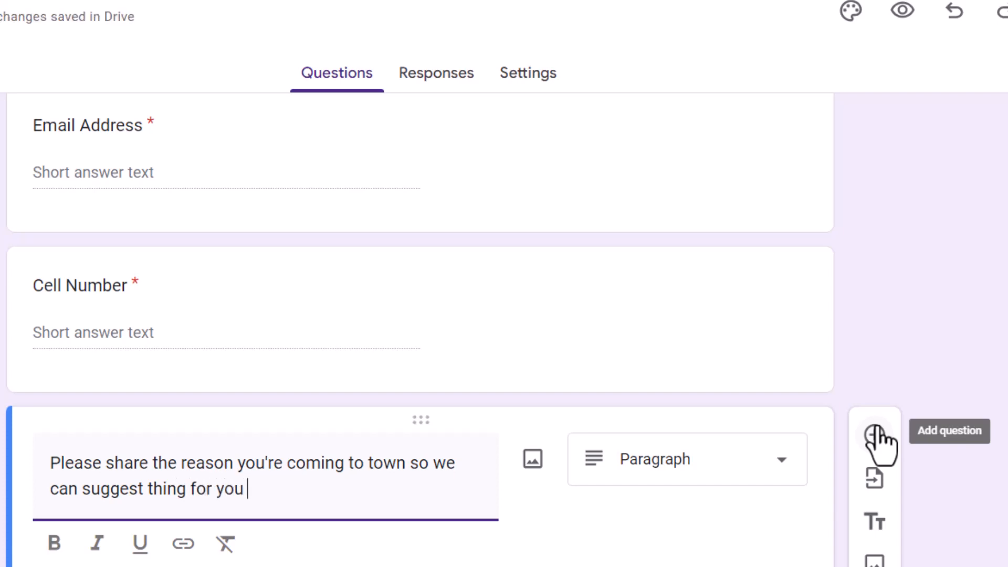
type("to do that")
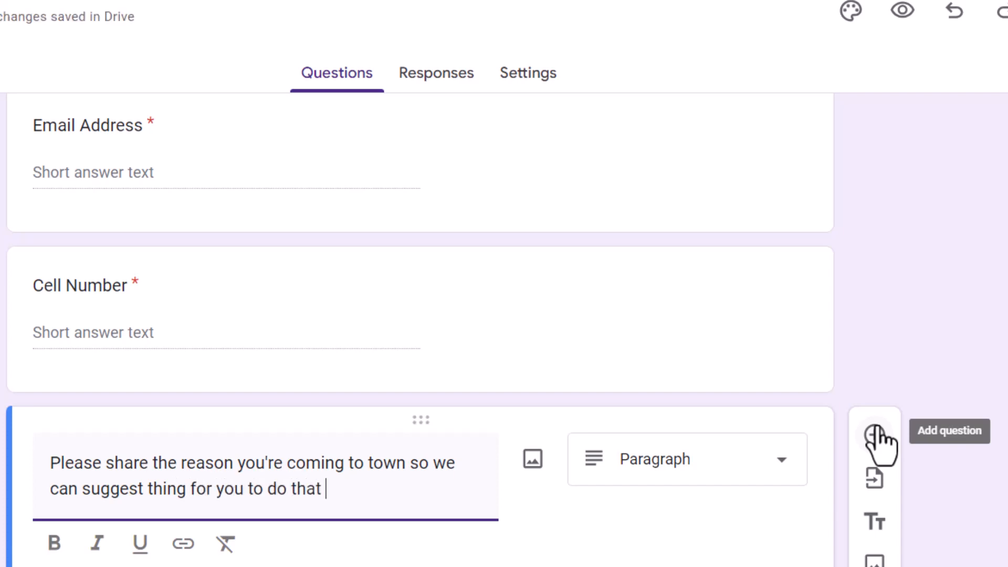
type("will help you")
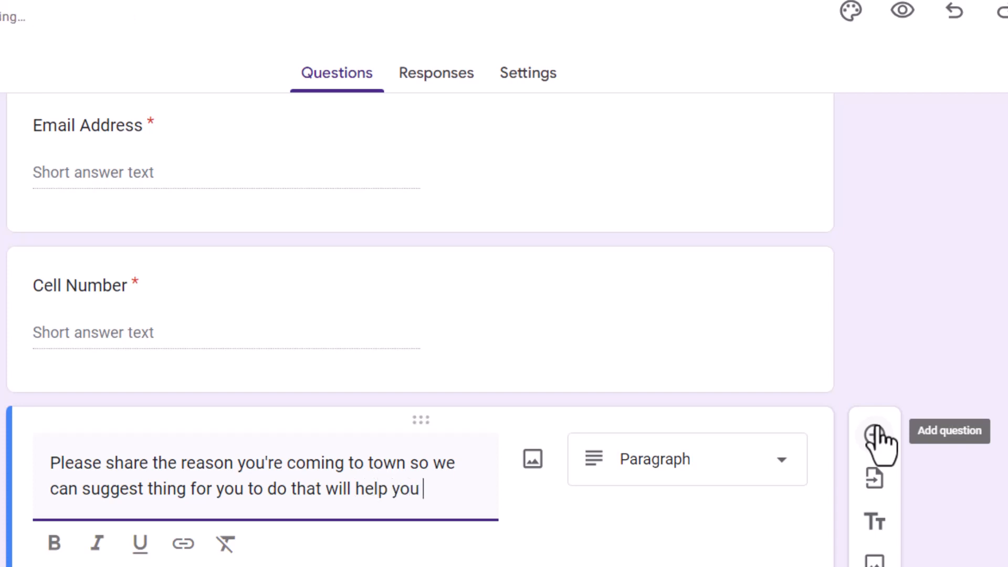
type("enjoy")
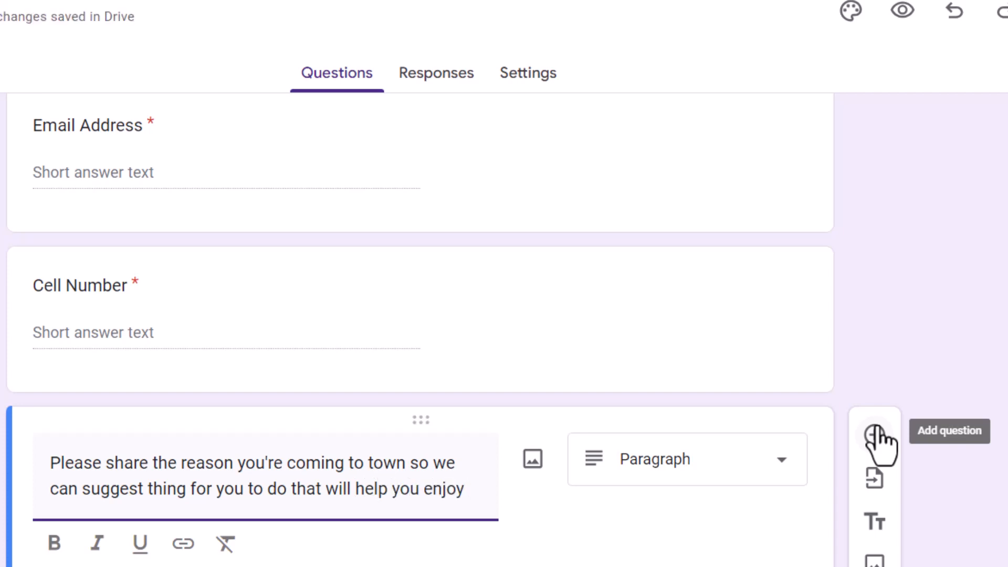
type("Sacra")
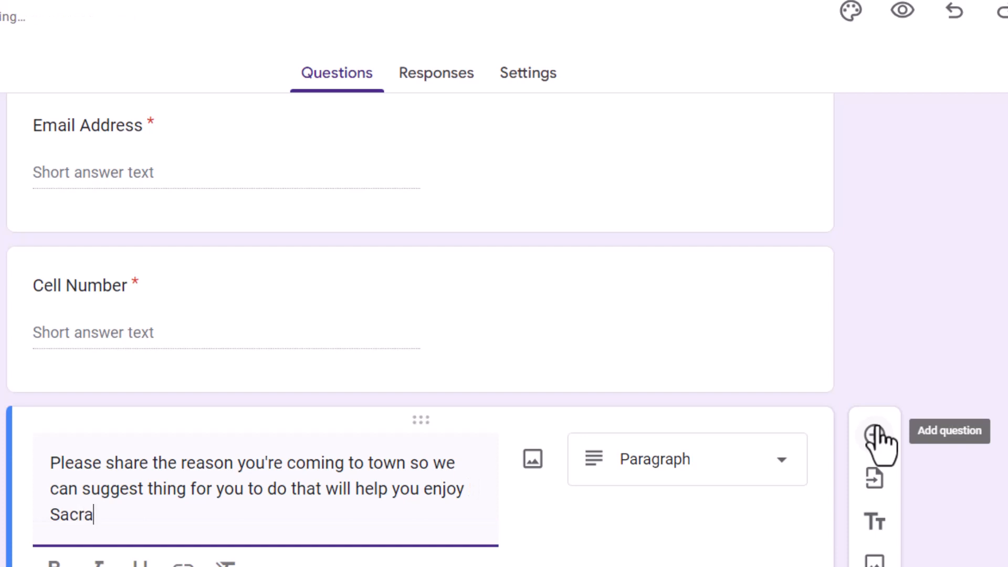
type("mento")
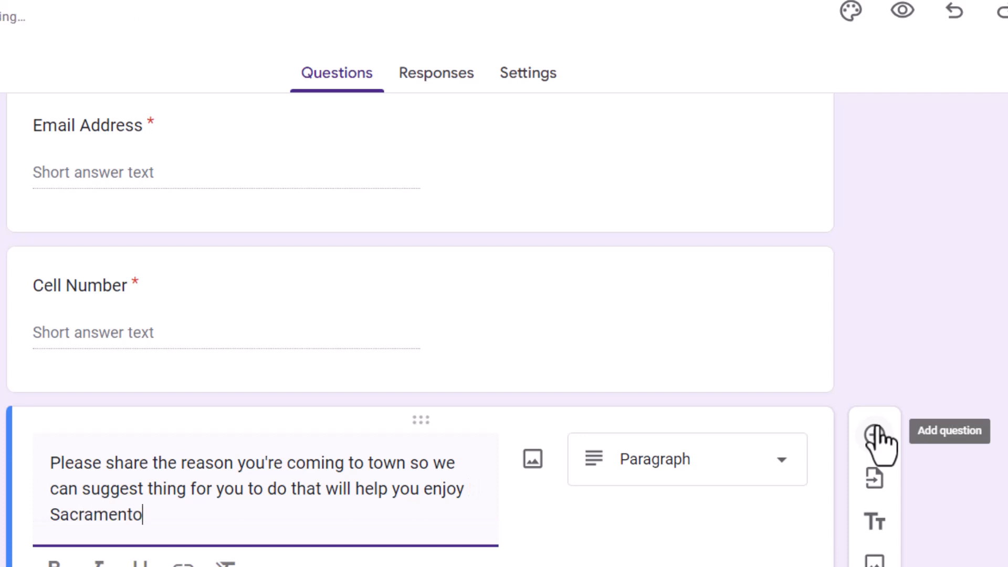
type("m")
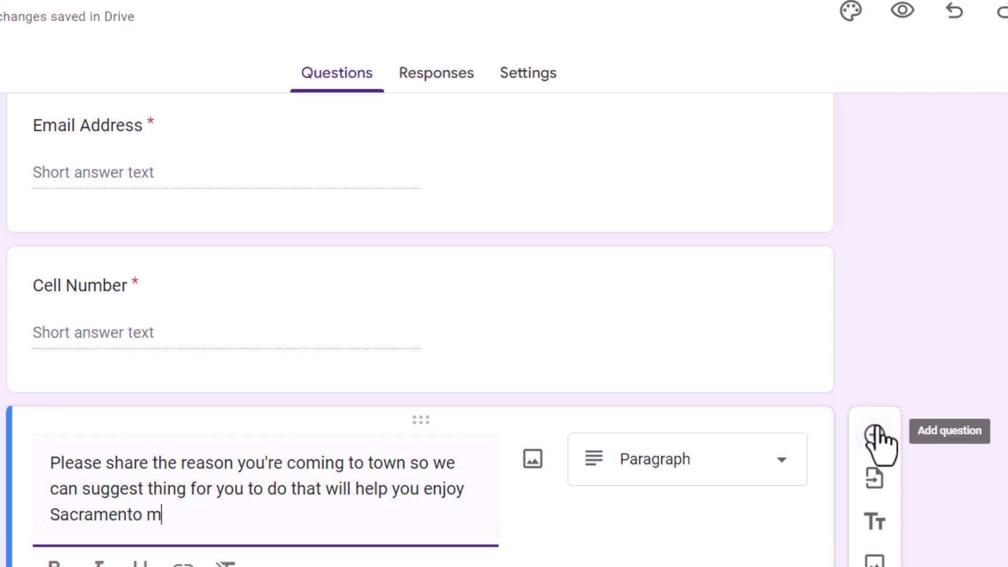
type("ore.")
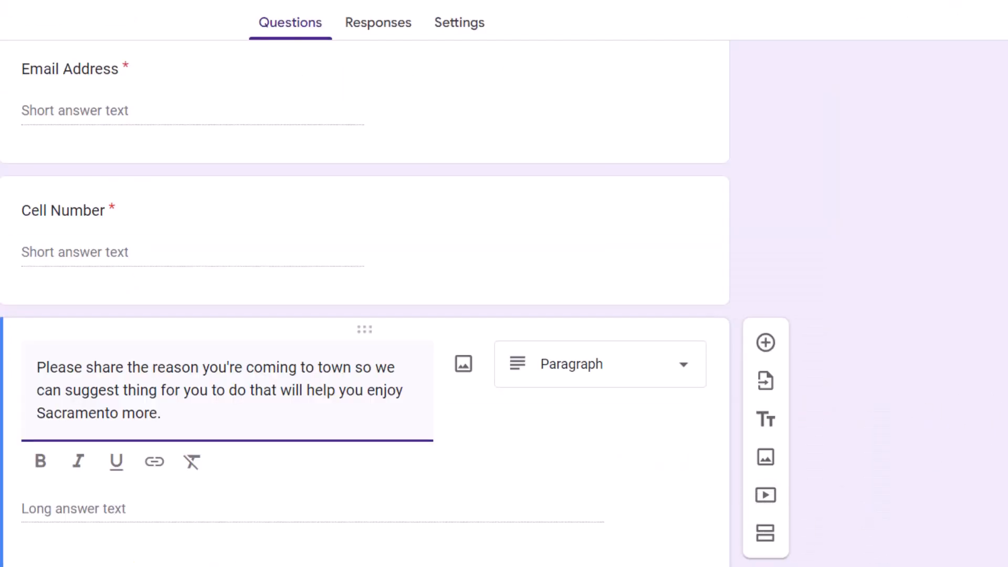
scroll("down", 3)
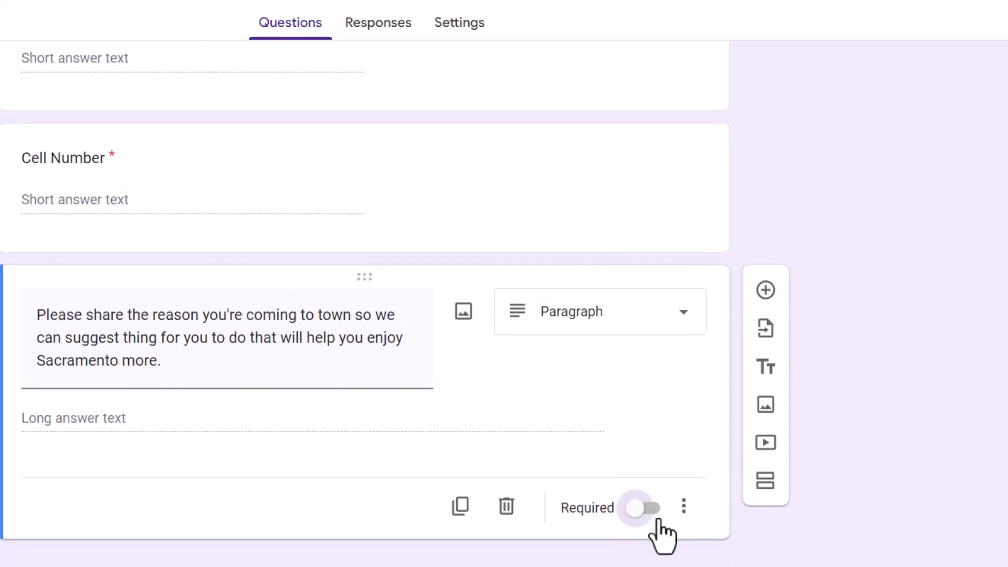
left_click(641, 508)
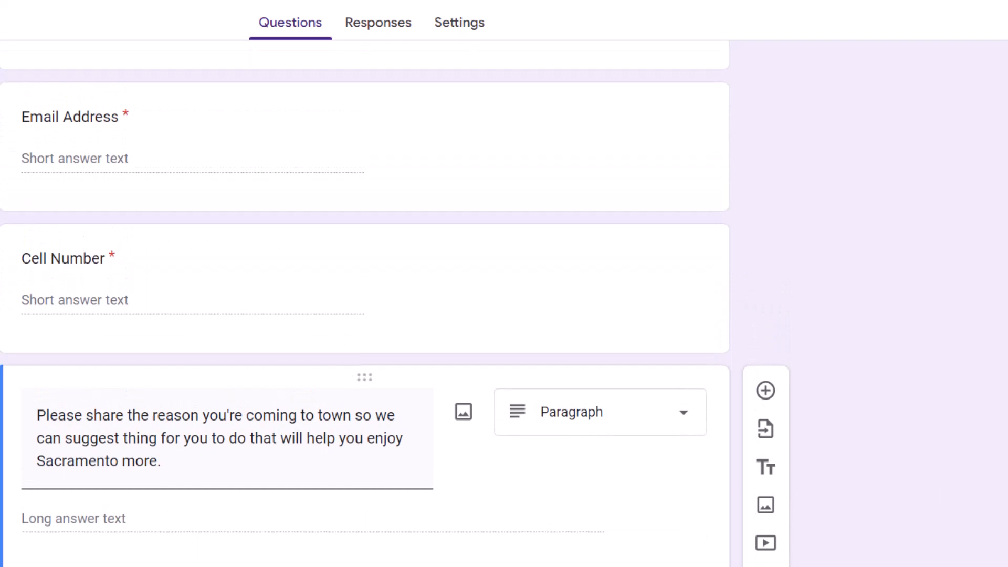
mouse_move(517, 521)
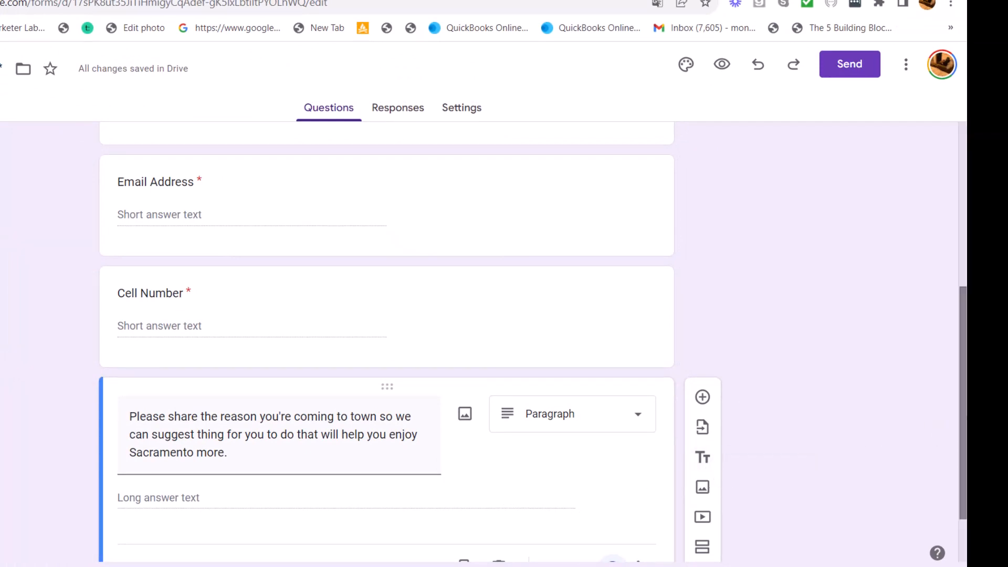
scroll("down", 3)
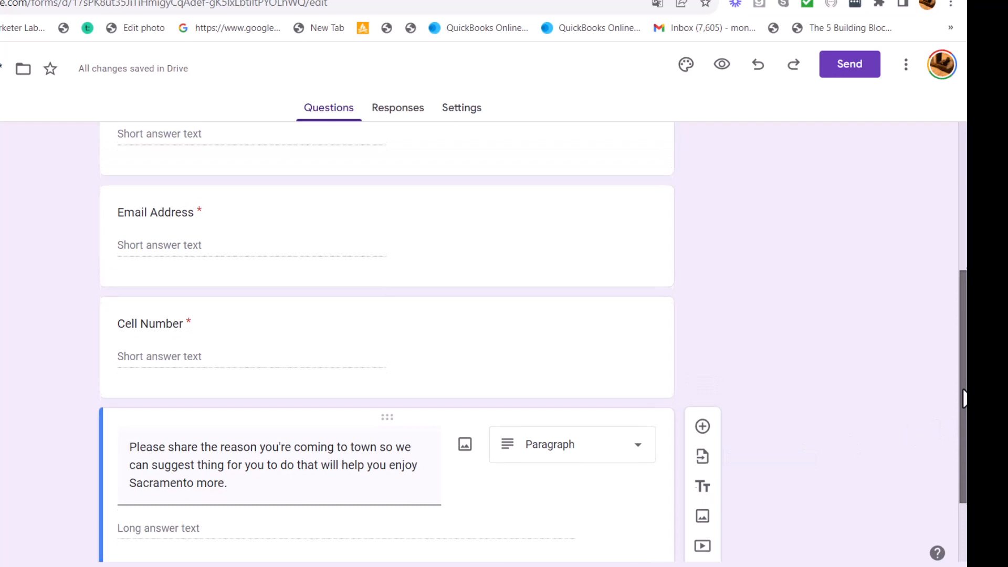
scroll("up", 3)
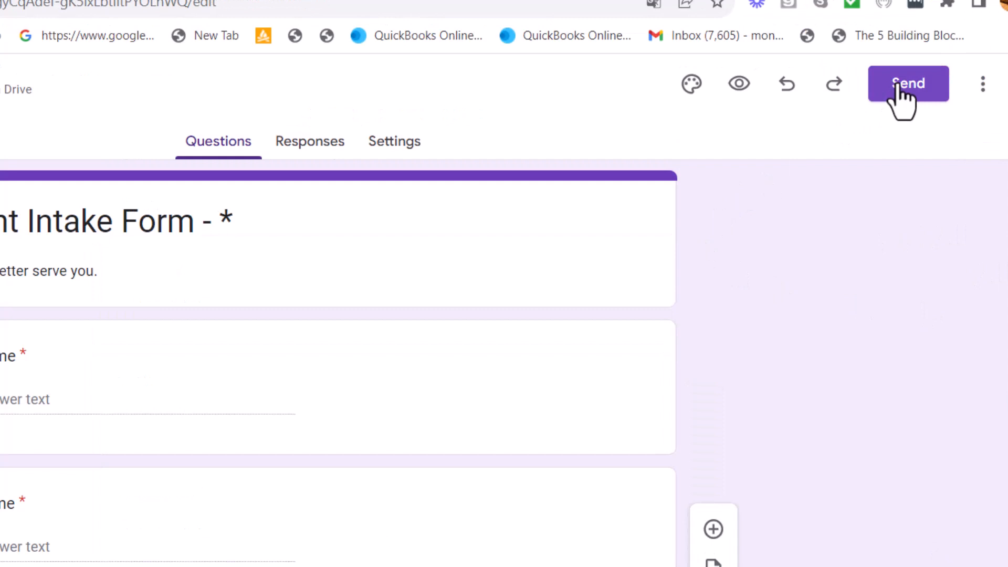
Step: Send the form as a link with Shorten URL ticked, and copy the short link
left_click(906, 82)
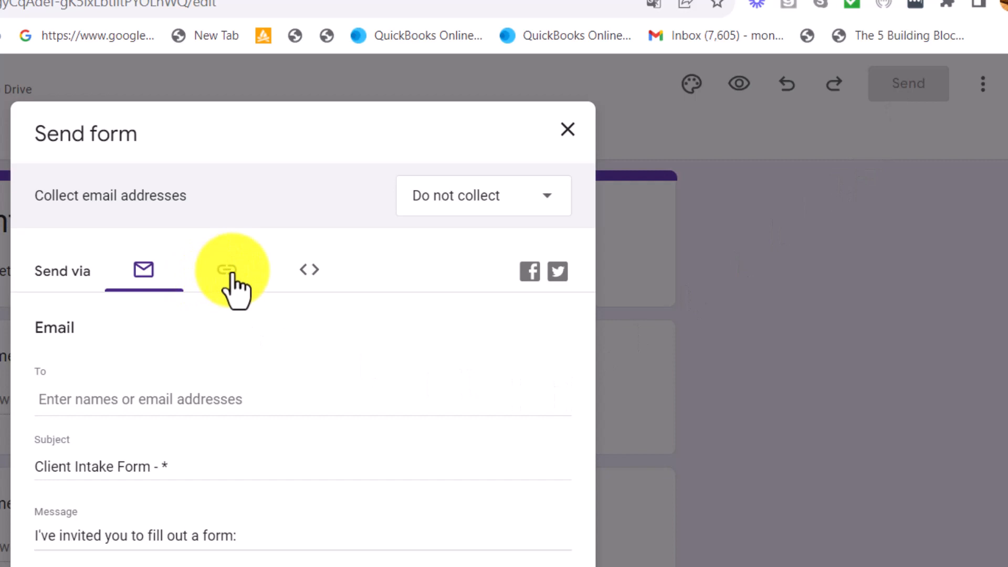
left_click(227, 269)
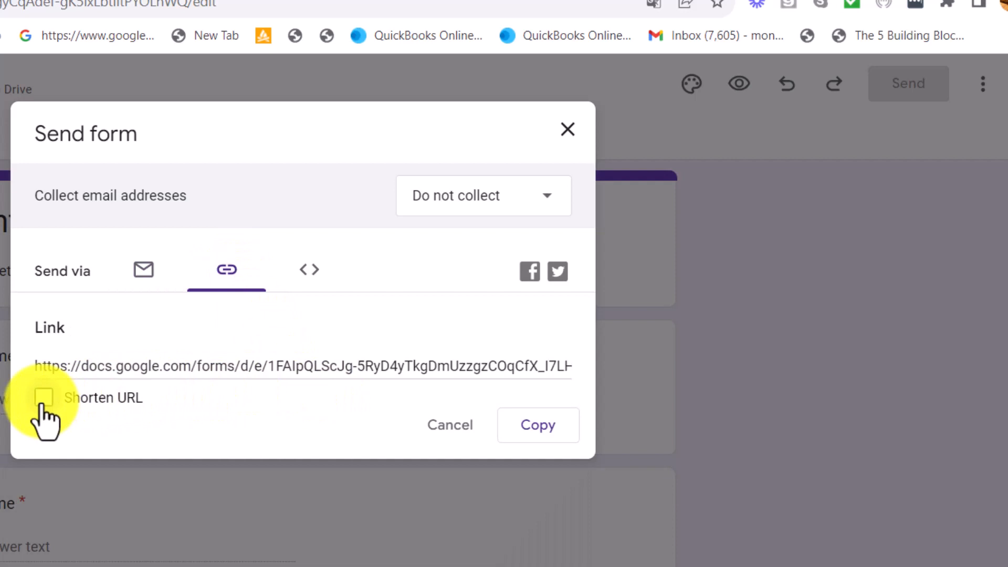
left_click(43, 397)
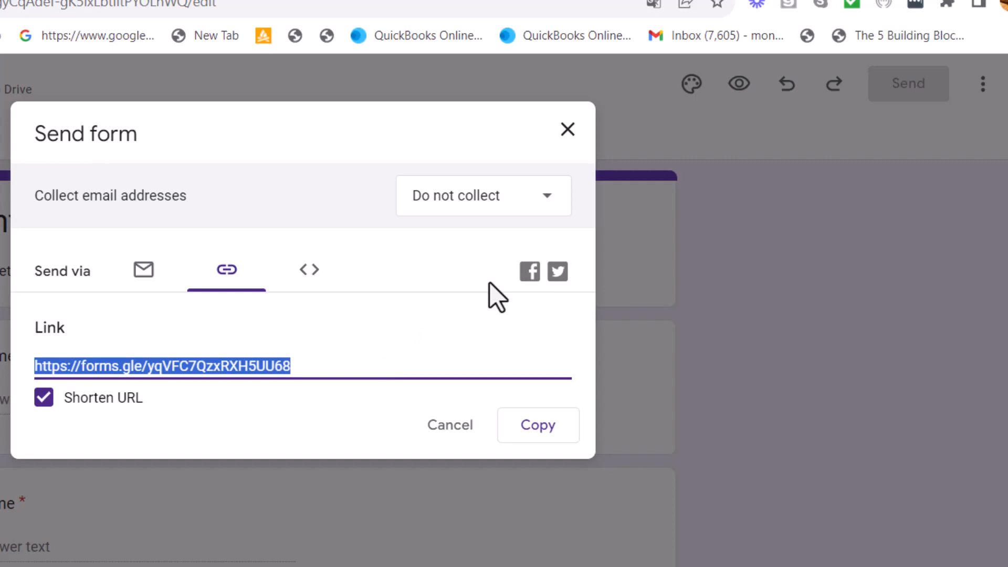
left_click(568, 129)
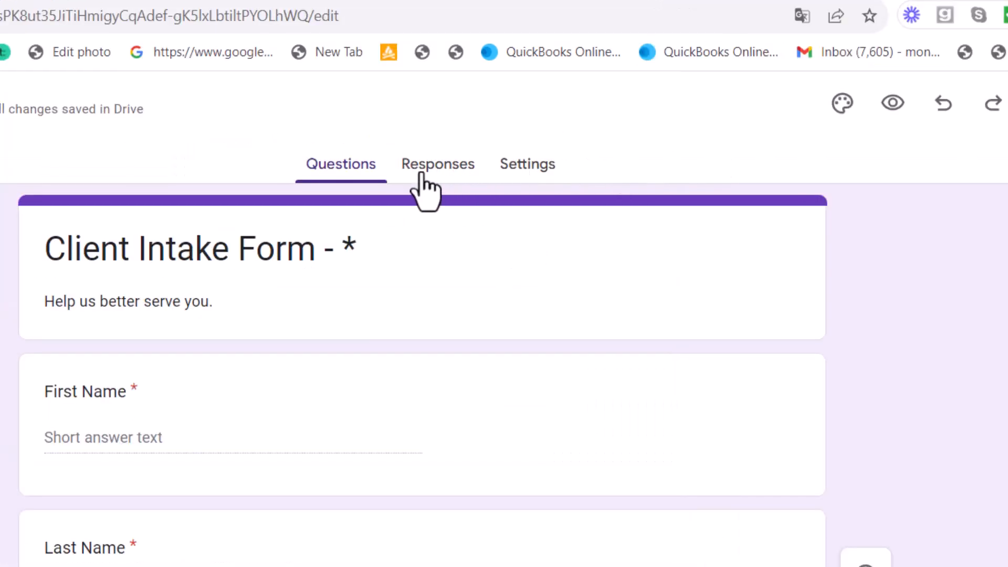
Step: Open the Responses tab showing 0 responses
left_click(437, 164)
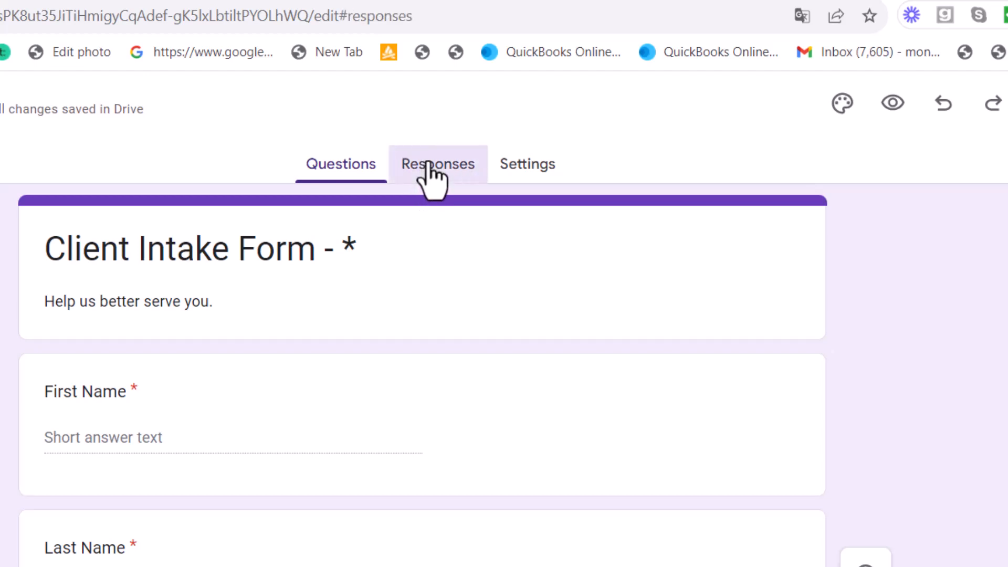
left_click(438, 164)
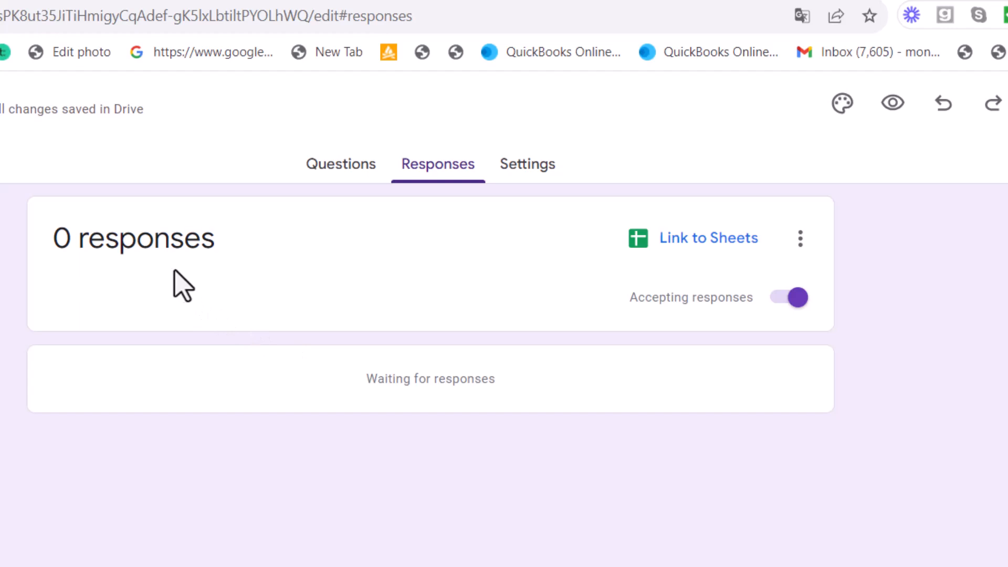
mouse_move(346, 306)
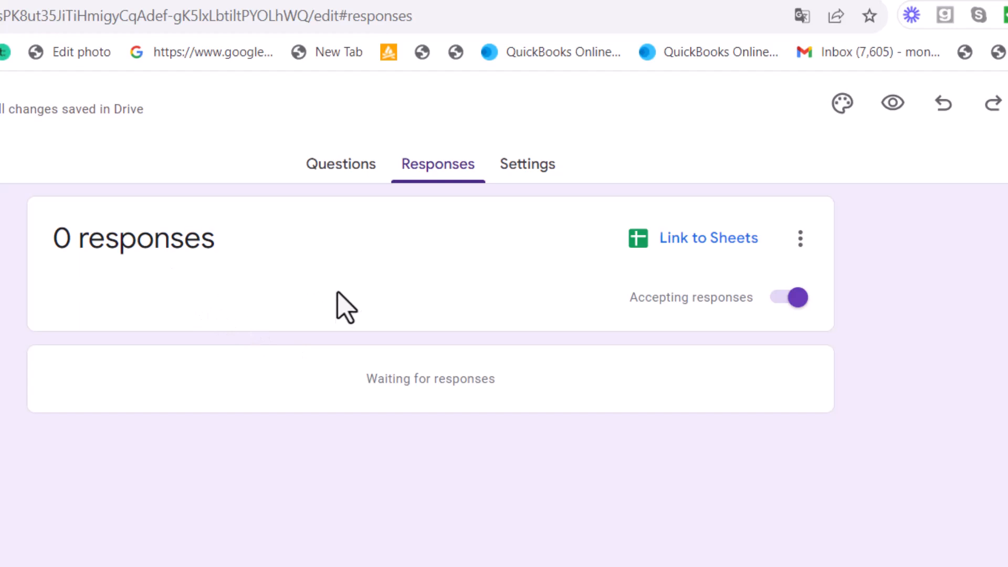
mouse_move(330, 466)
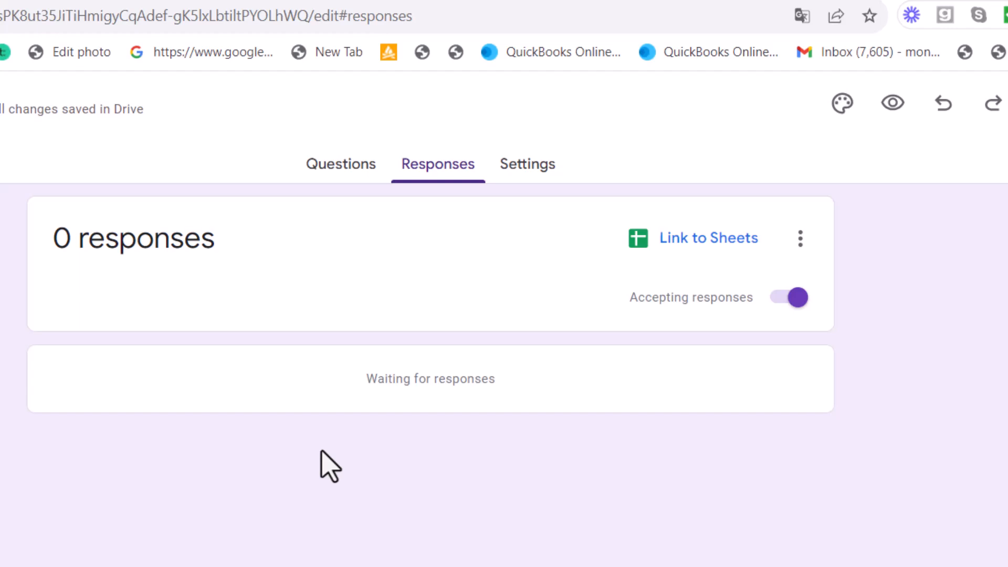
mouse_move(708, 238)
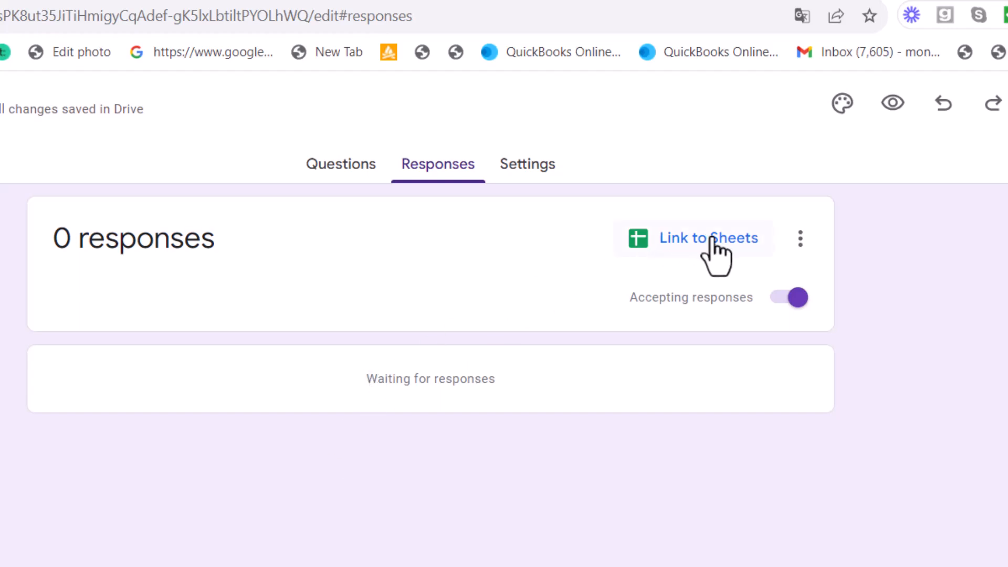
mouse_move(707, 238)
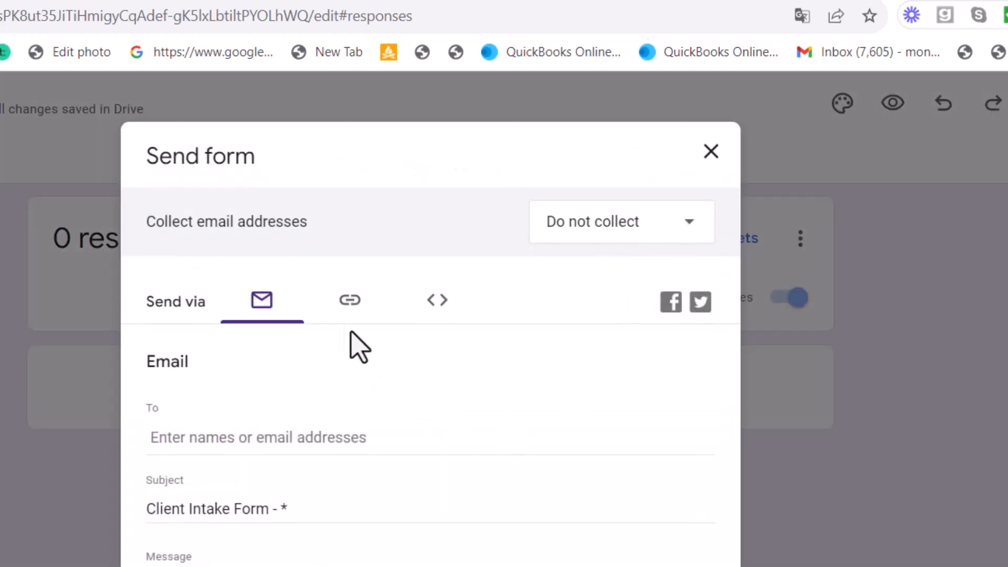
Step: Switch the Send dialog to the link option and tick Shorten URL
left_click(349, 299)
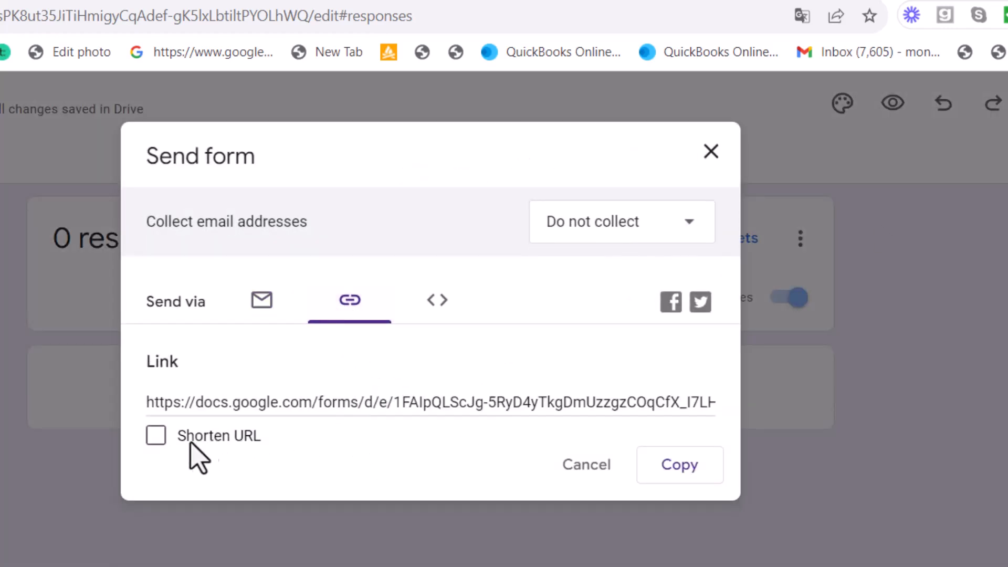
left_click(155, 435)
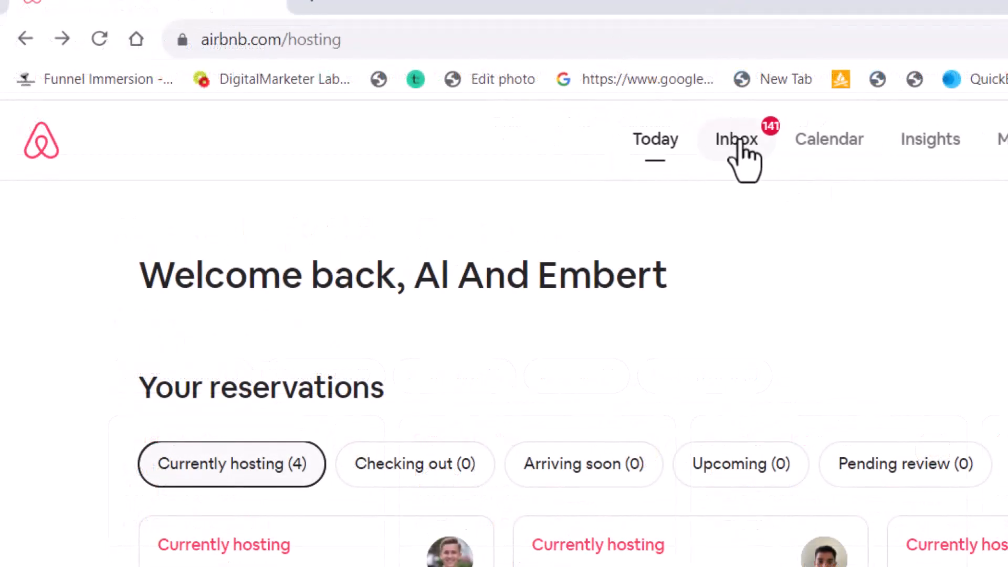
Step: Open the Airbnb Inbox and go to Settings > Scheduled messages
left_click(735, 139)
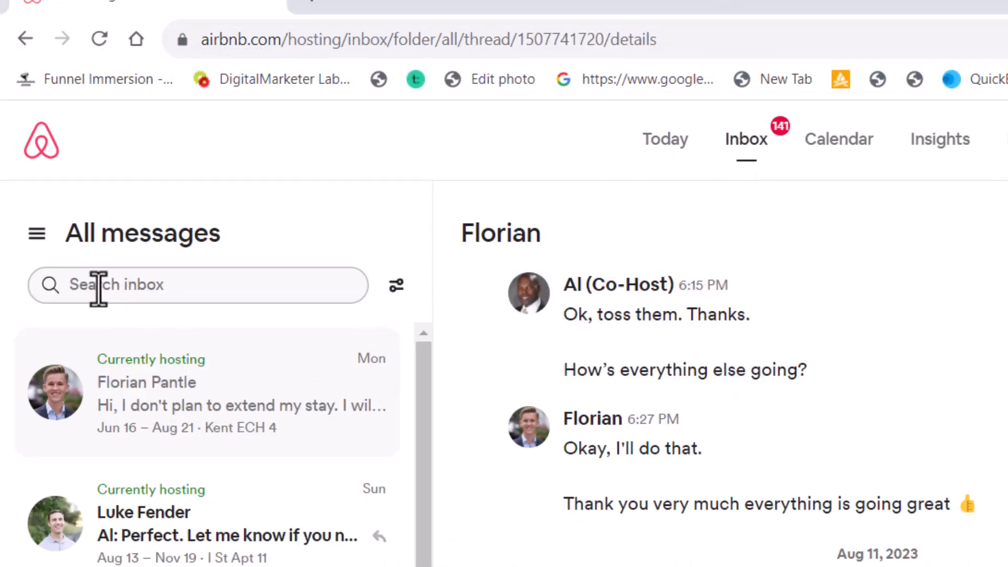
left_click(37, 233)
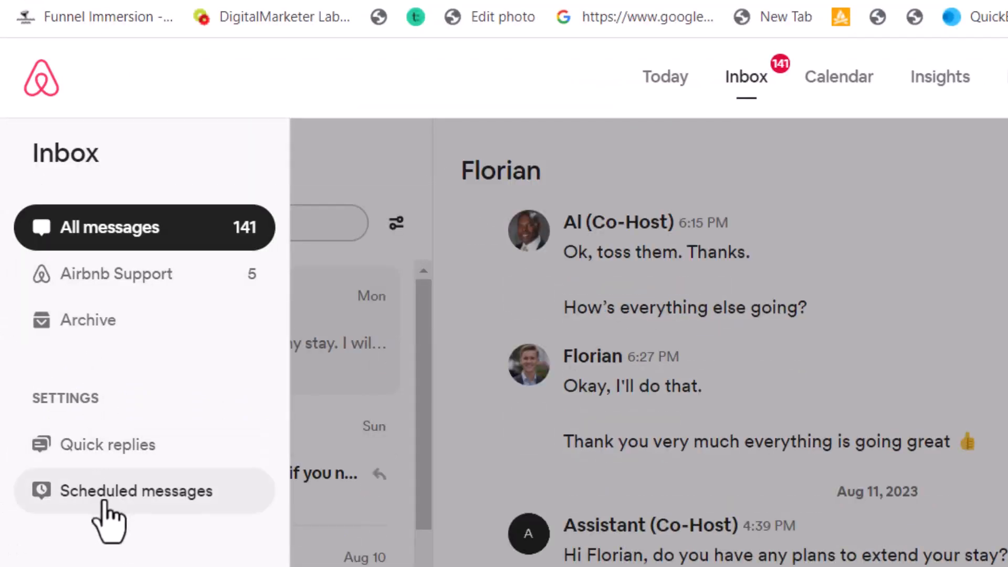
left_click(135, 490)
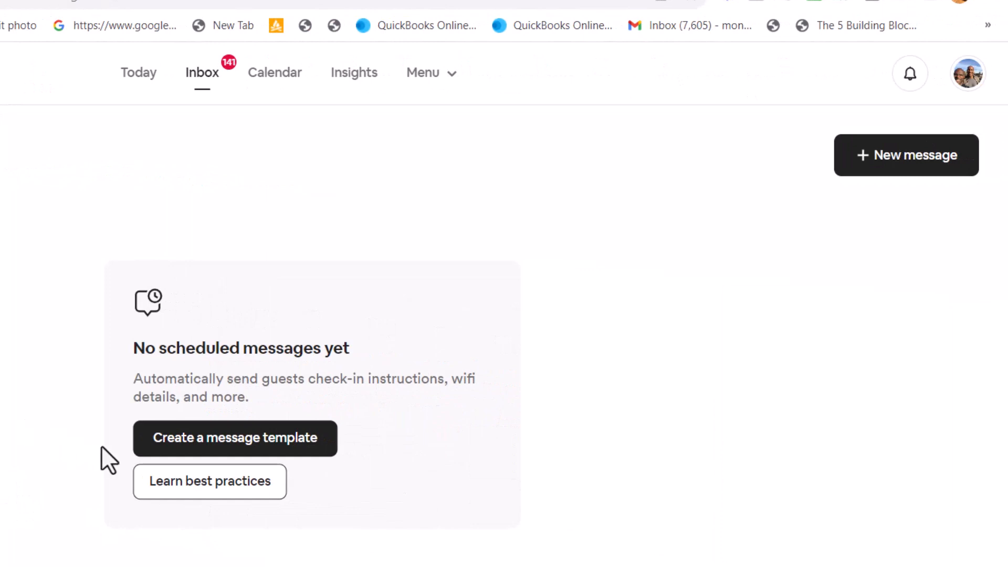
mouse_move(909, 158)
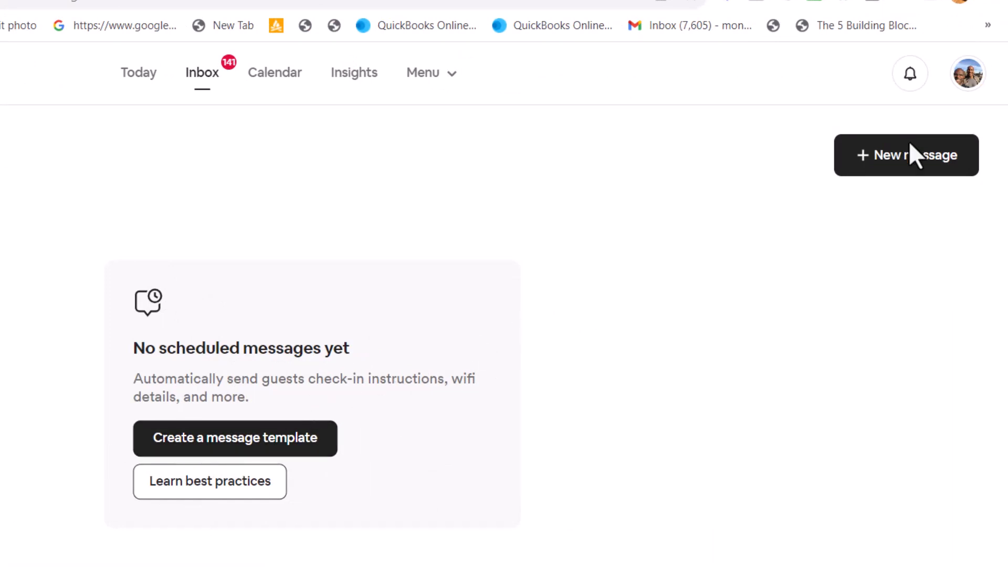
Step: Start a new scheduled message template named 'Pre-Check in Message'
left_click(234, 437)
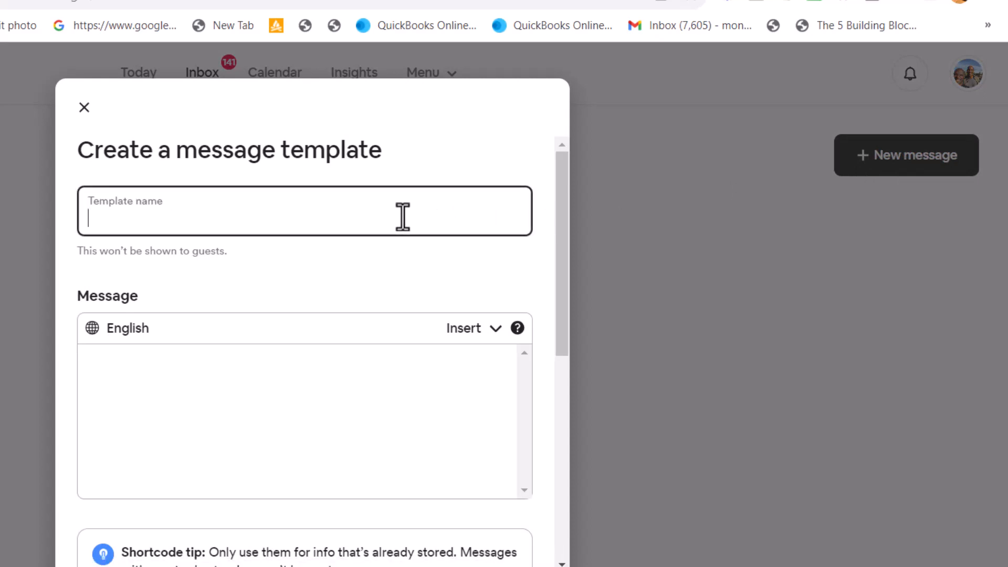
type("Pre-")
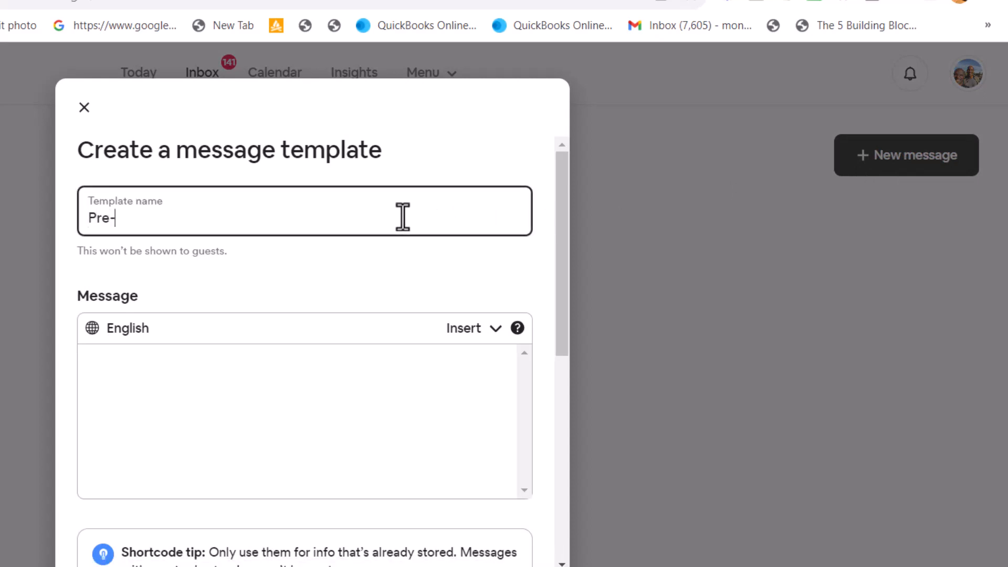
type("Check in")
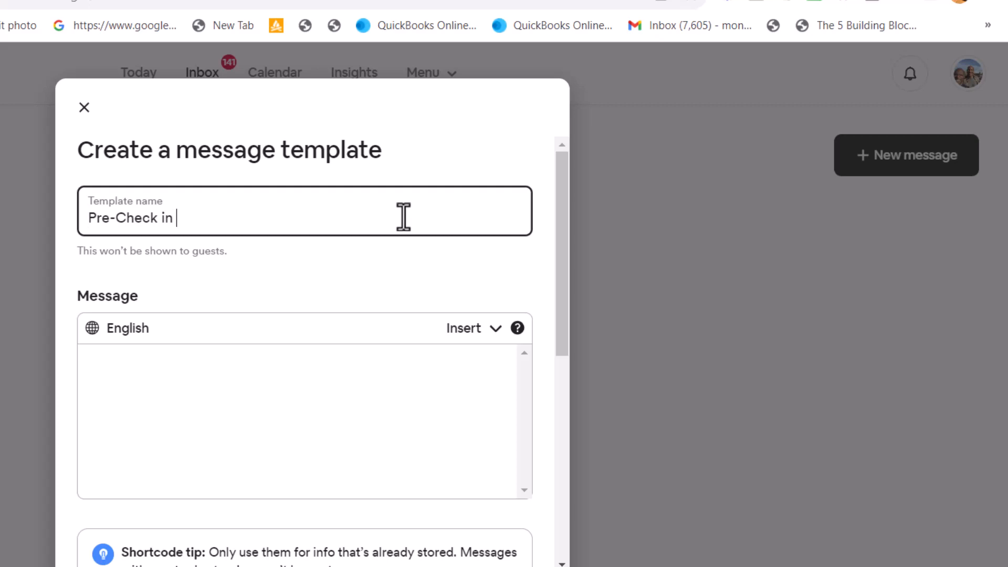
type("Message")
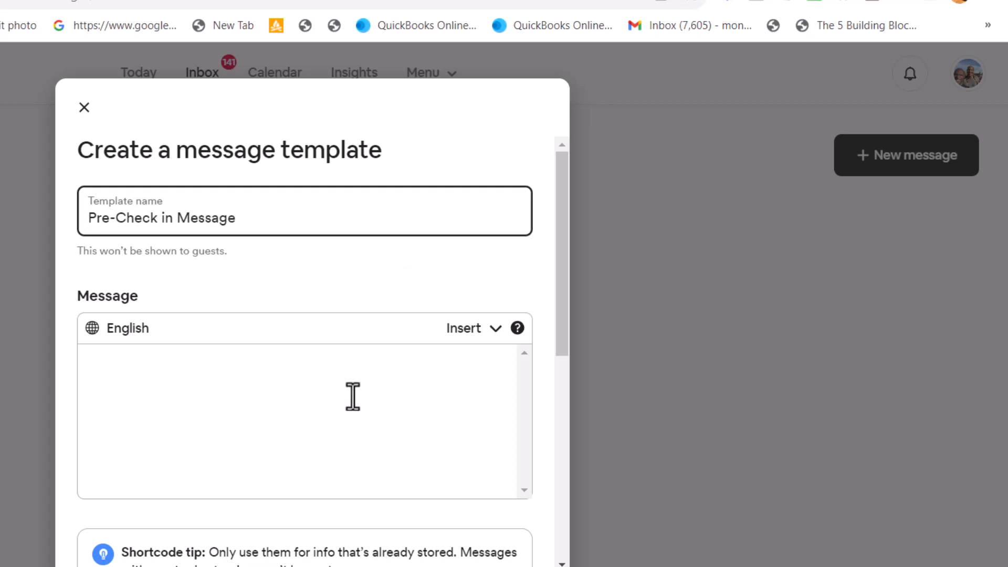
scroll("down", 3)
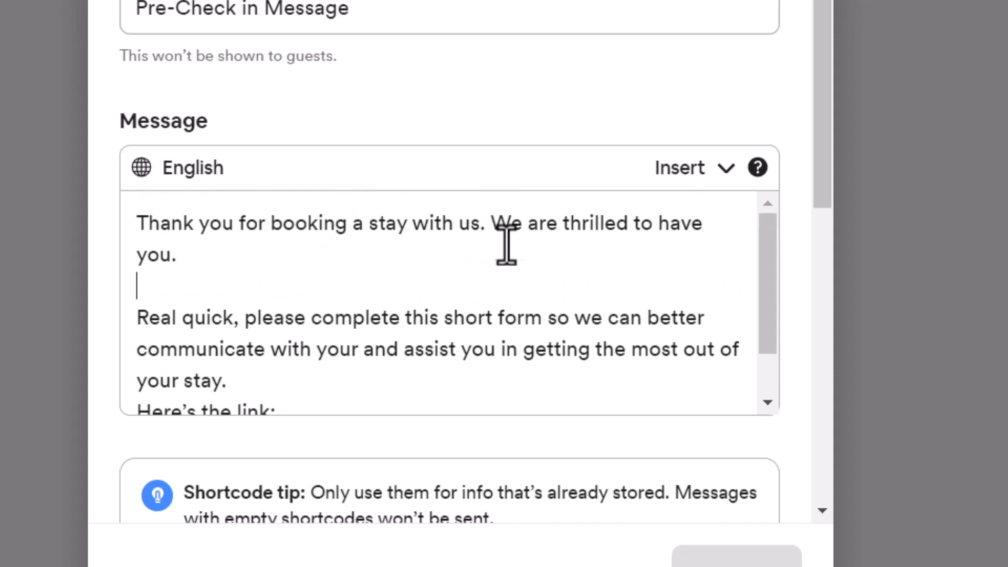
mouse_move(636, 260)
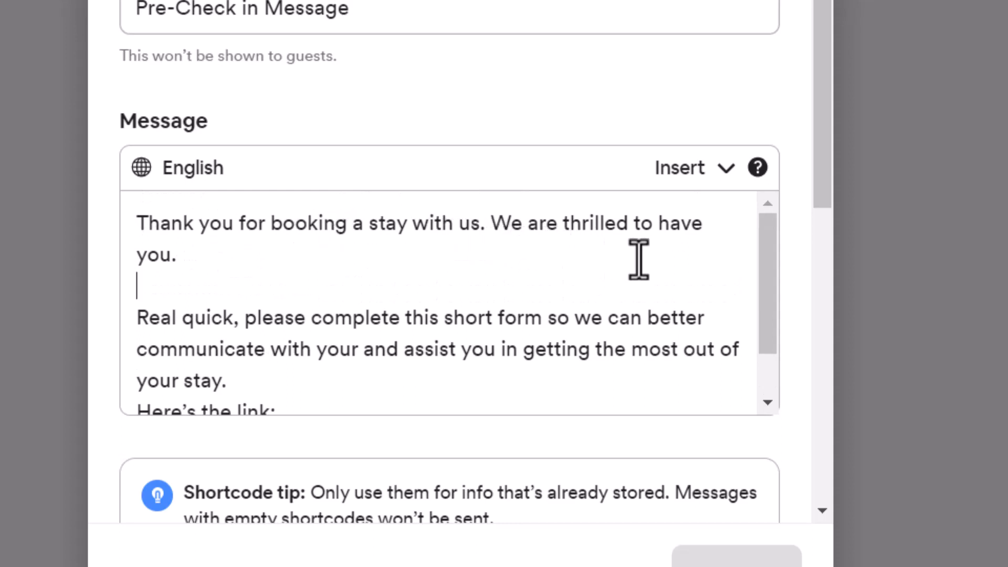
mouse_move(383, 335)
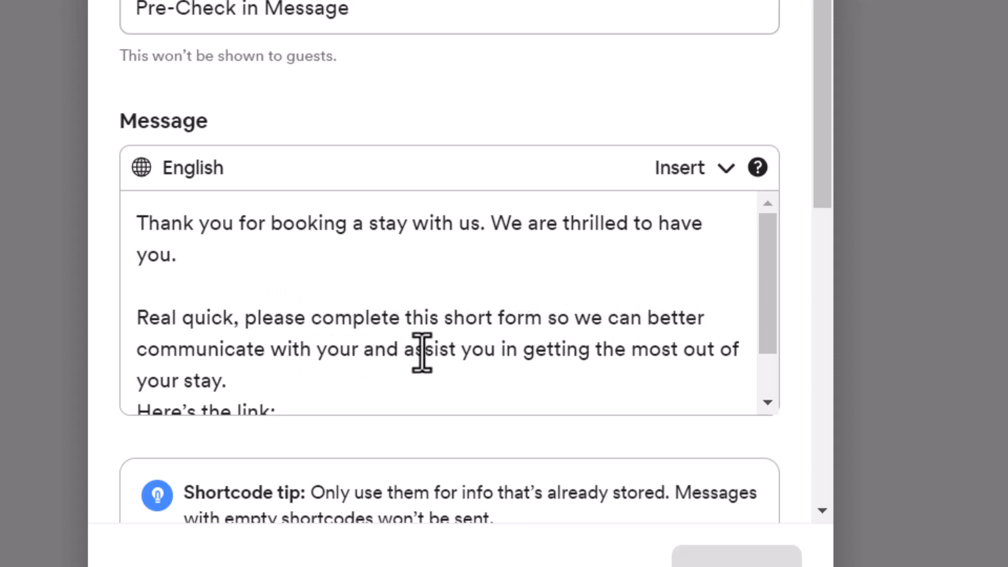
mouse_move(788, 276)
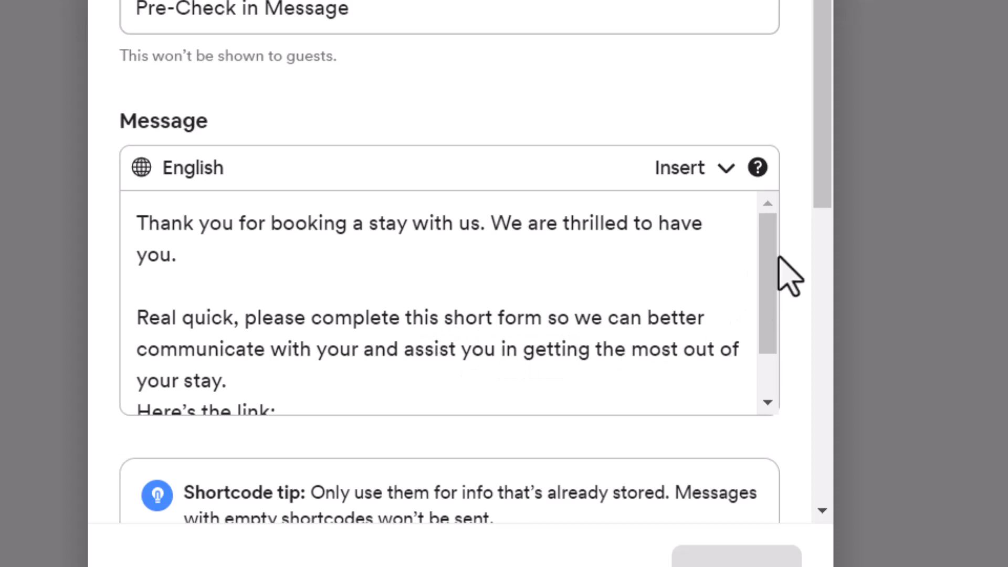
mouse_move(771, 296)
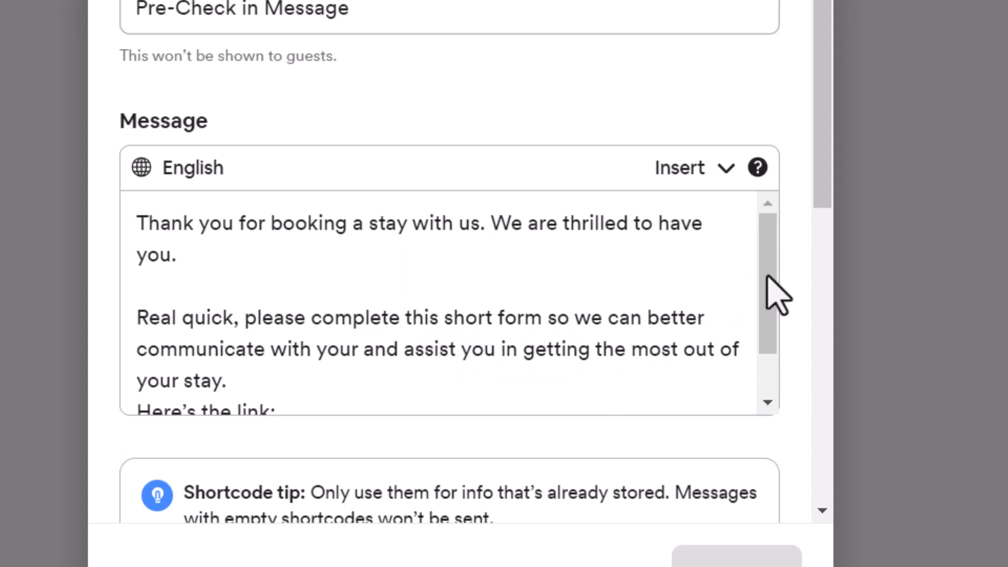
scroll("down", 3)
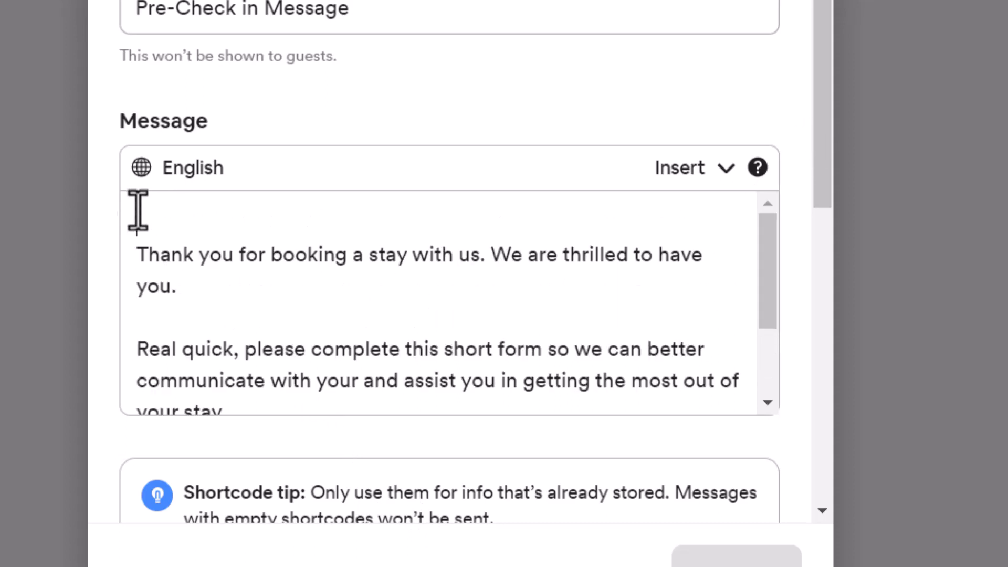
Step: Begin the message with 'Hello' plus the guest first name shortcode, then check the form link below
type("Hel")
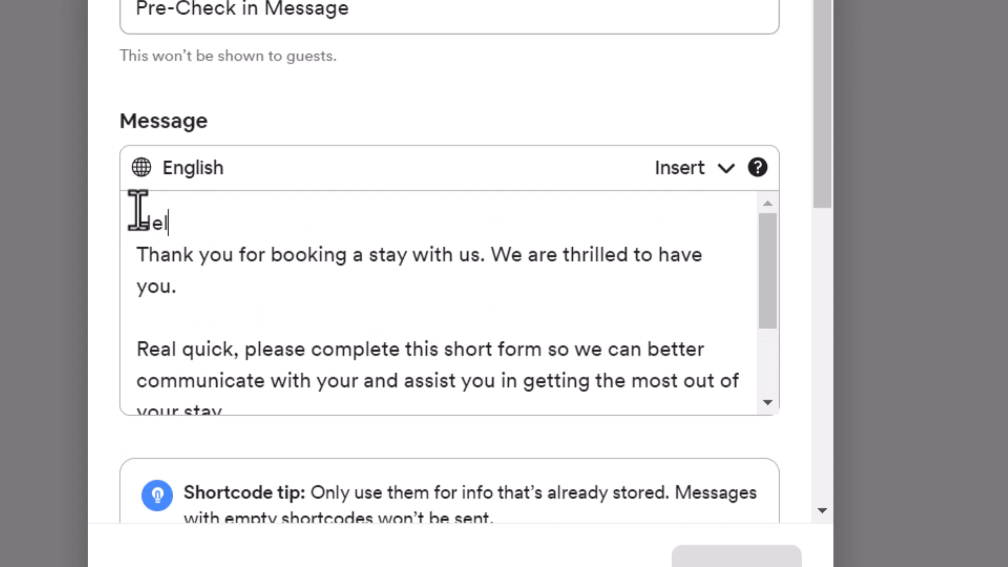
left_click(694, 168)
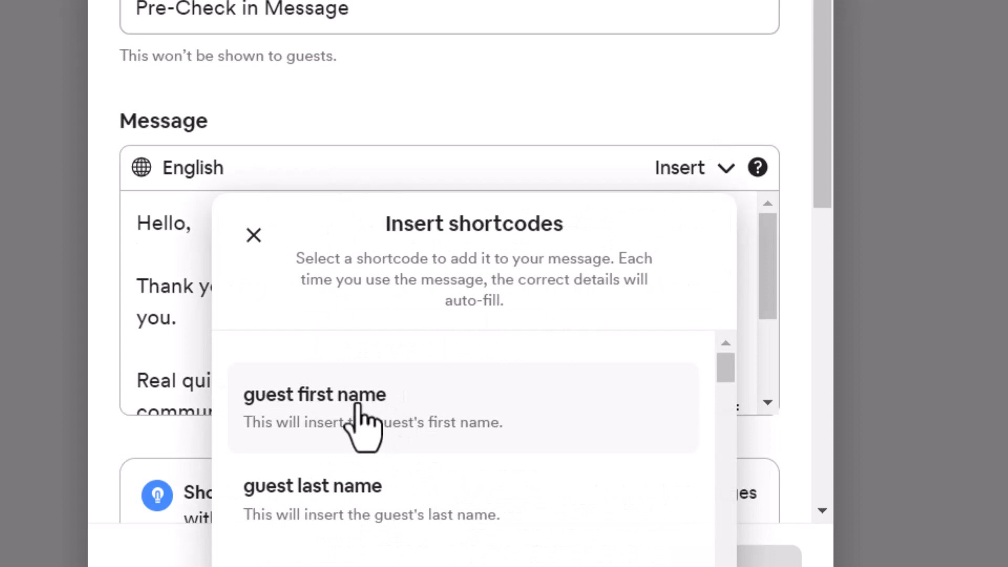
left_click(315, 394)
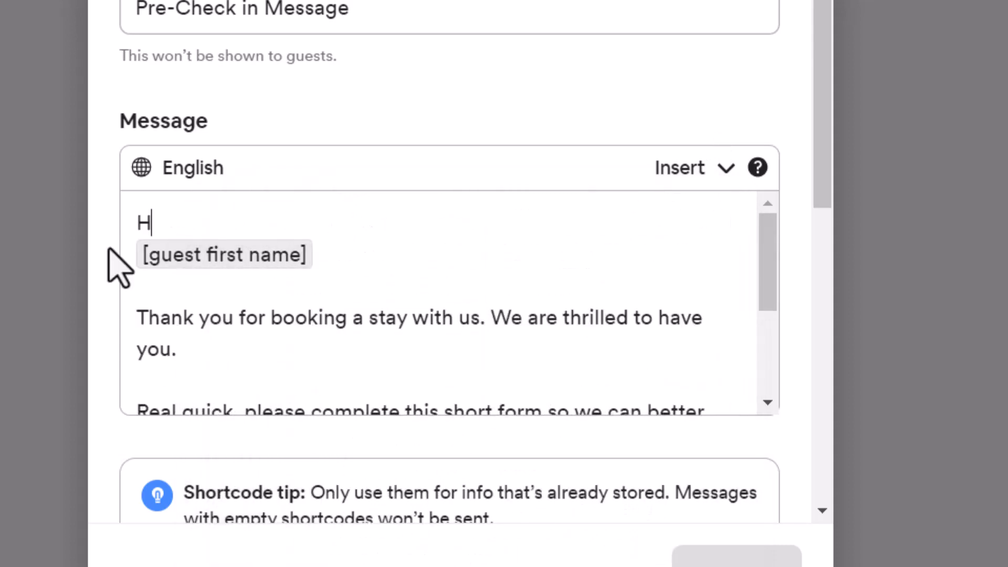
type("ello [guest first name")
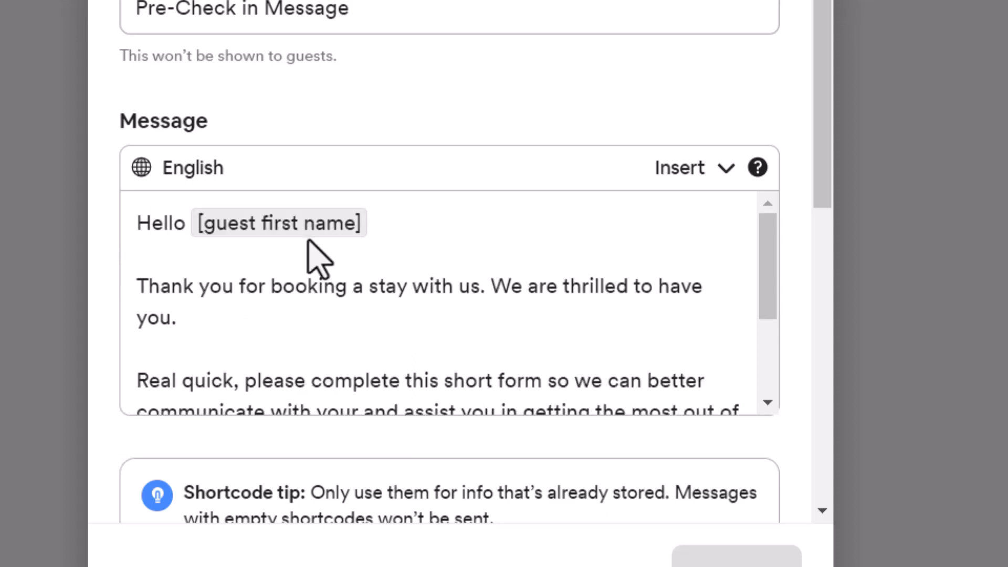
scroll("down", 3)
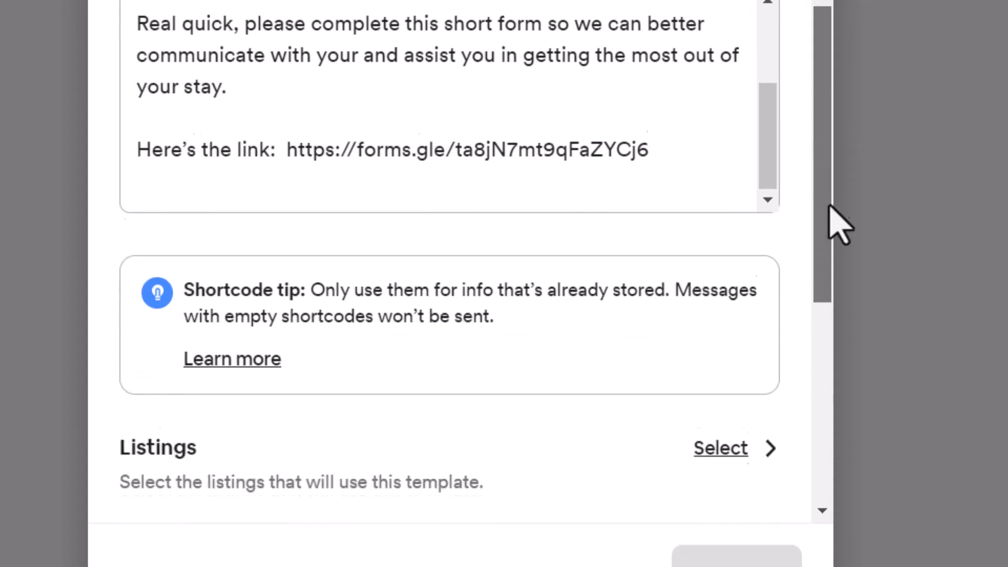
Step: Schedule the template for 'Booking confirmed', sent 5 minutes after, with no listings, and create it
scroll("down", 3)
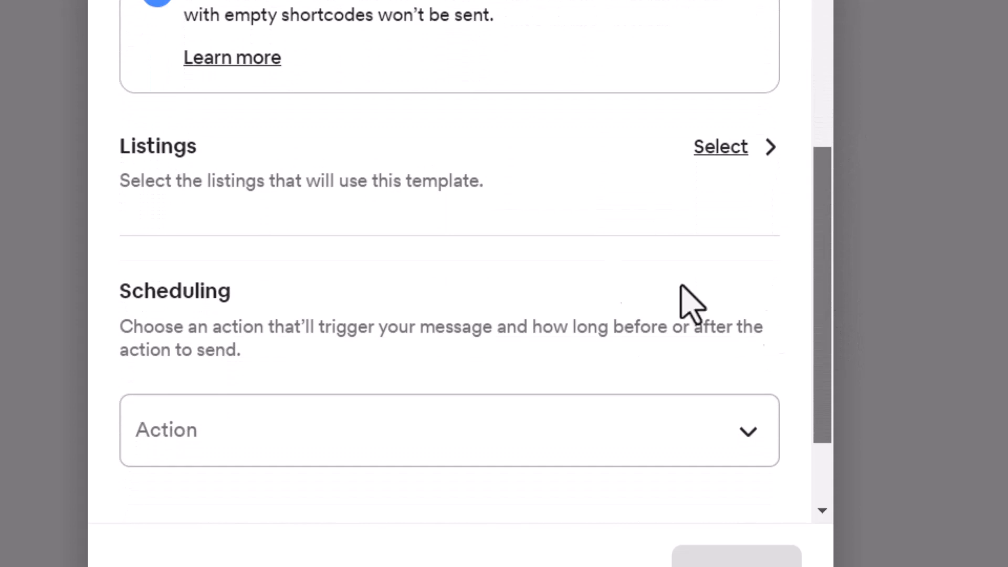
left_click(719, 147)
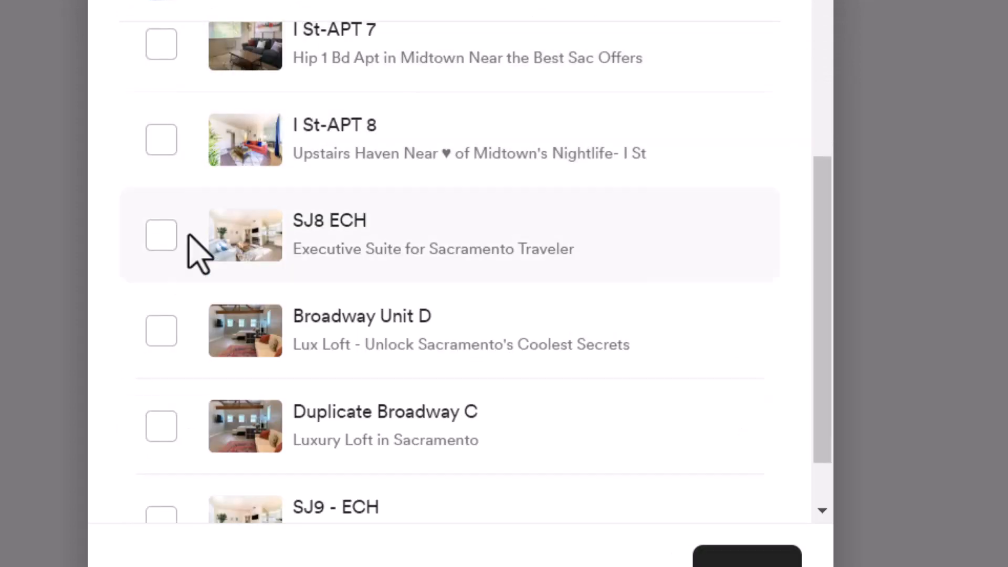
mouse_move(829, 267)
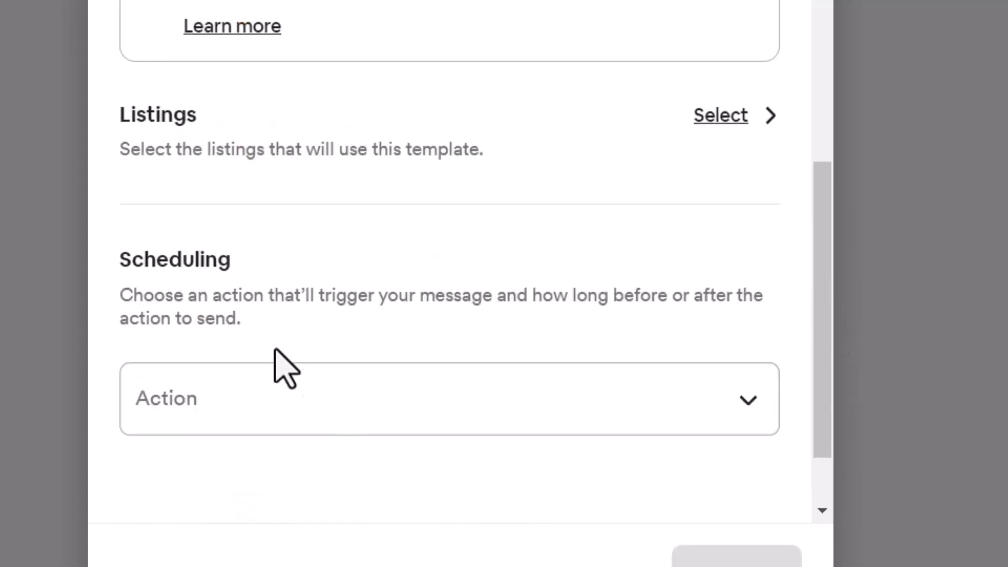
mouse_move(758, 430)
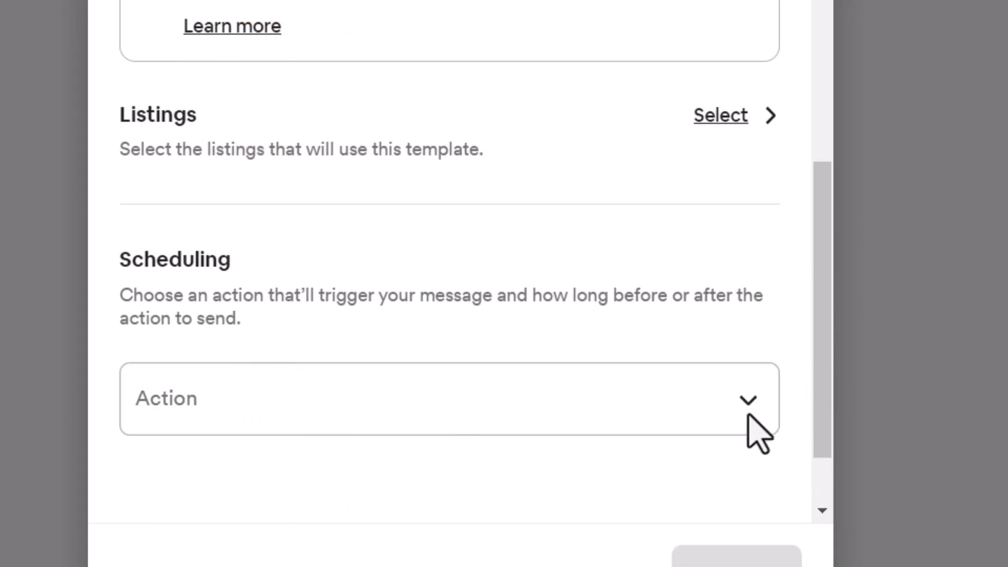
left_click(449, 397)
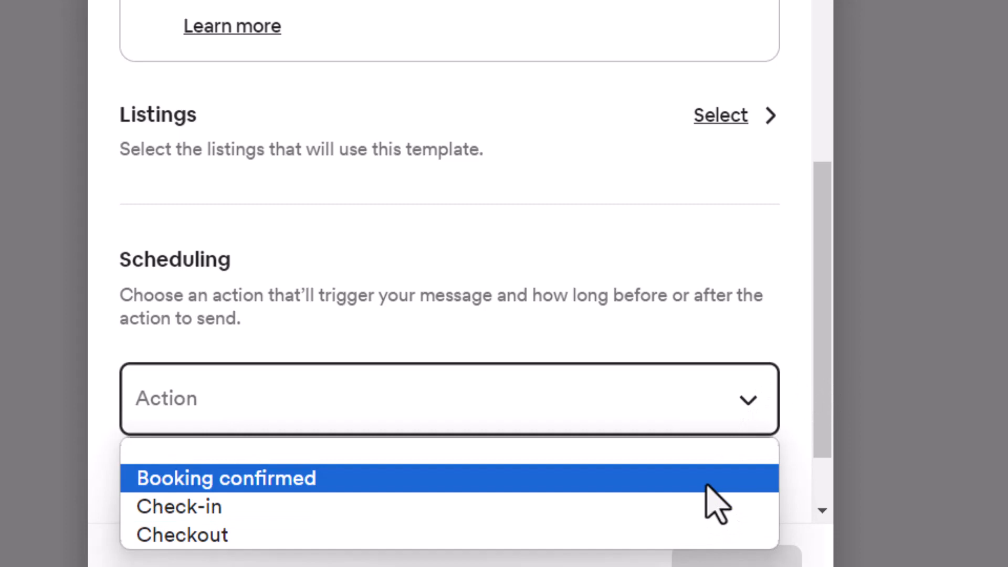
left_click(224, 478)
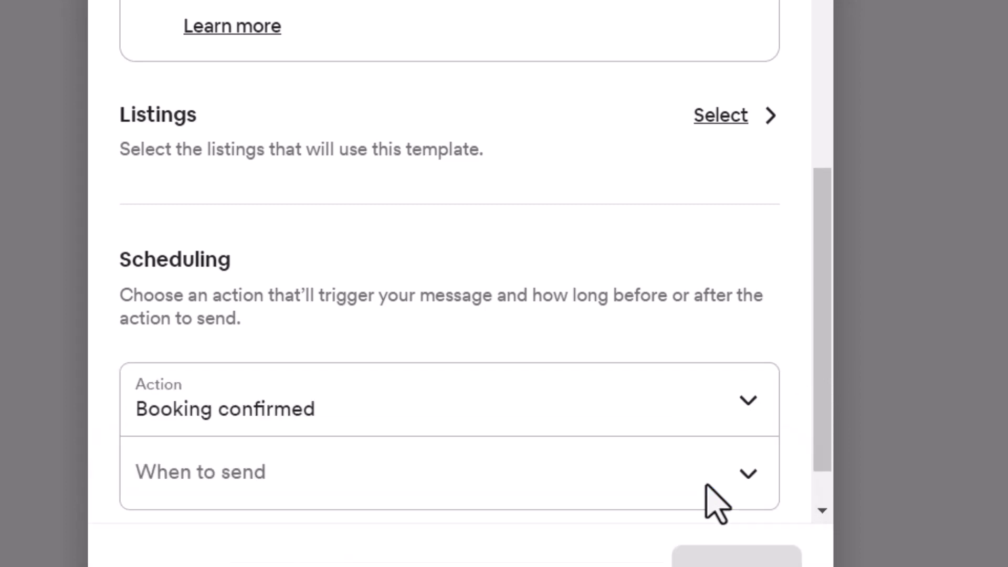
left_click(450, 471)
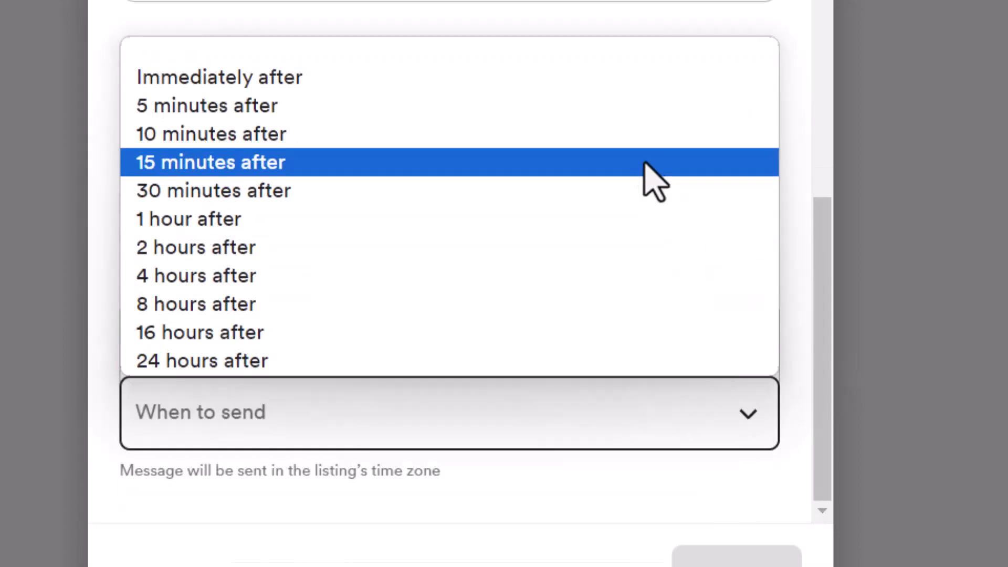
left_click(207, 106)
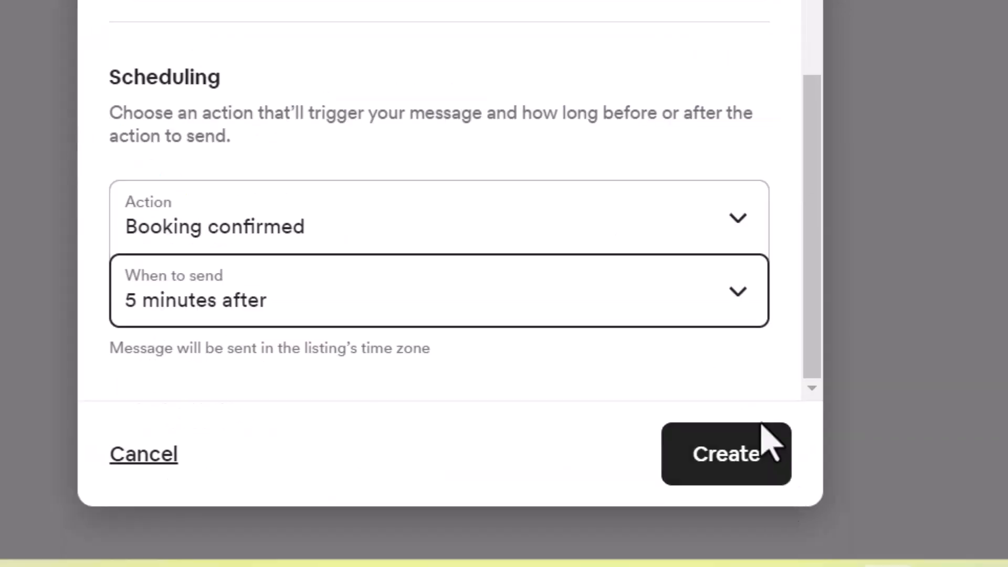
left_click(725, 453)
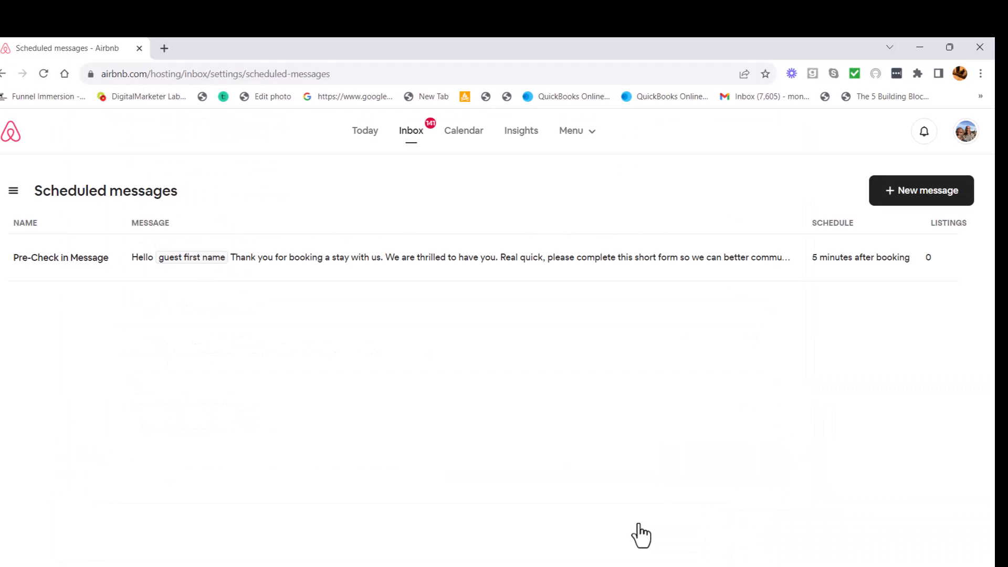
mouse_move(639, 437)
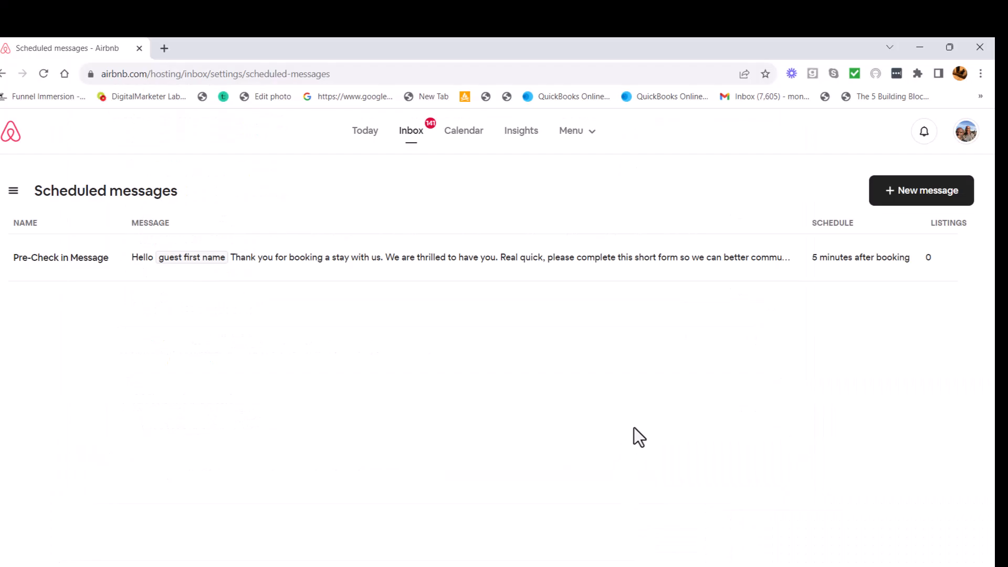
mouse_move(738, 303)
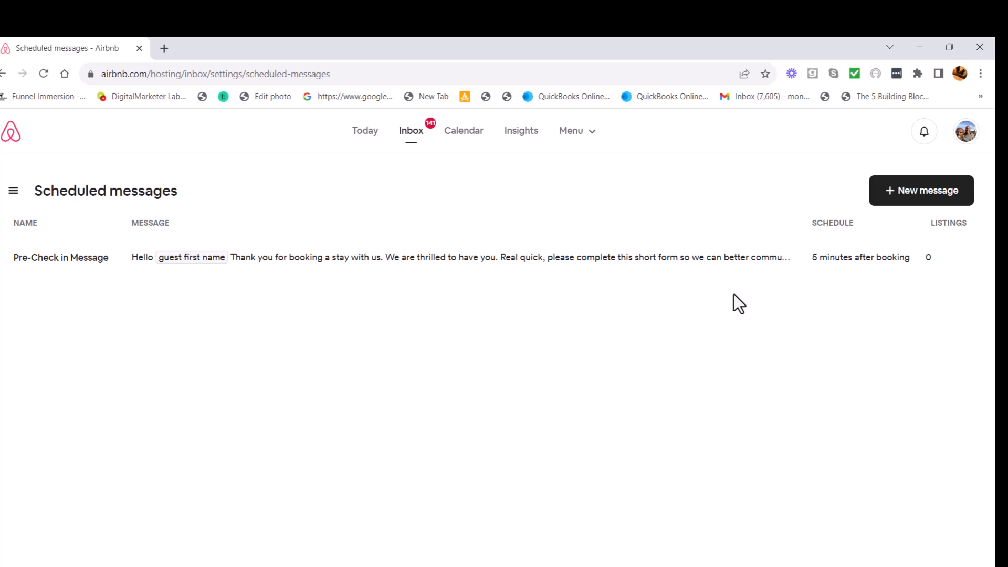
mouse_move(921, 180)
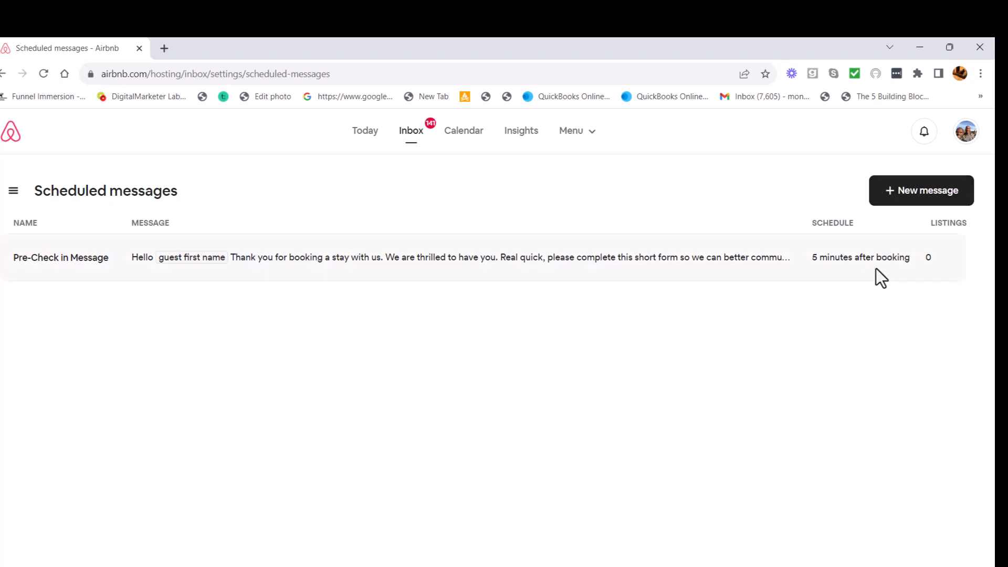
mouse_move(642, 261)
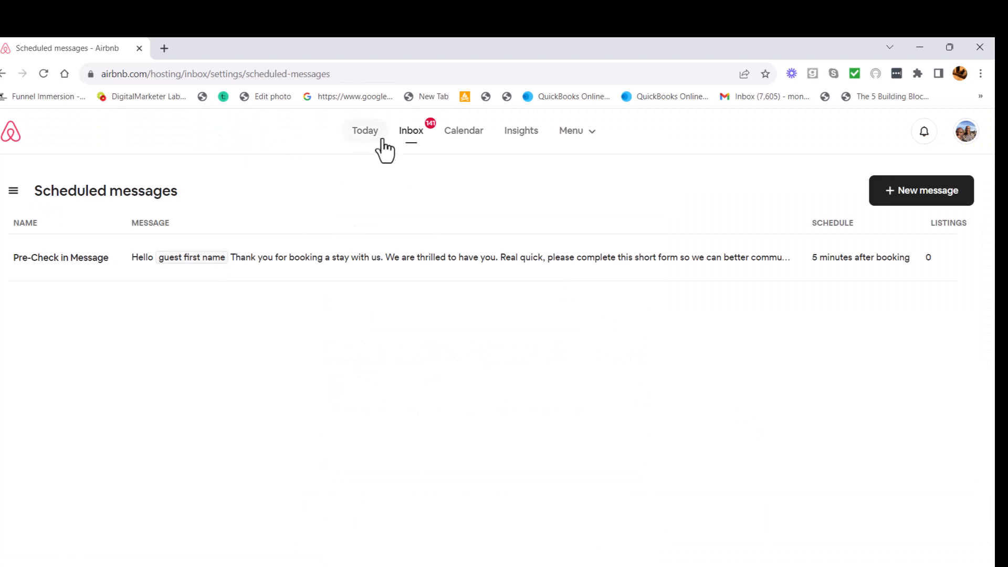
Step: Open the hosting Inbox and the latest guest conversation's message box
left_click(410, 131)
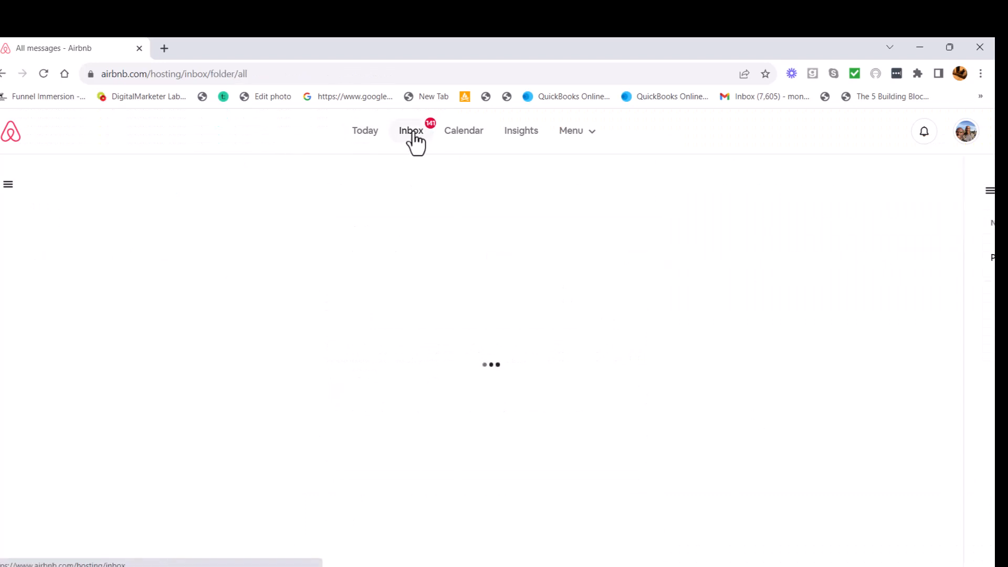
left_click(410, 131)
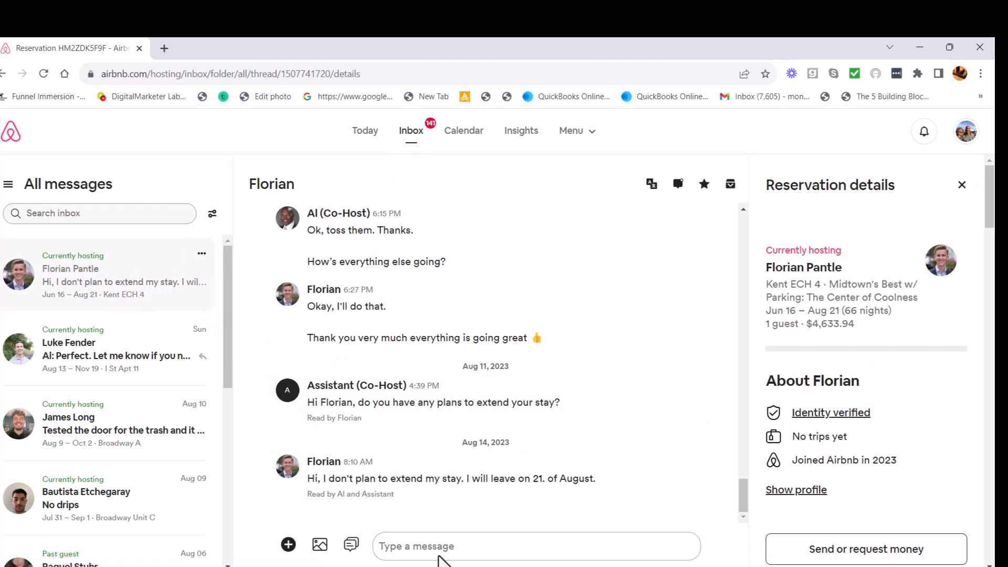
left_click(535, 546)
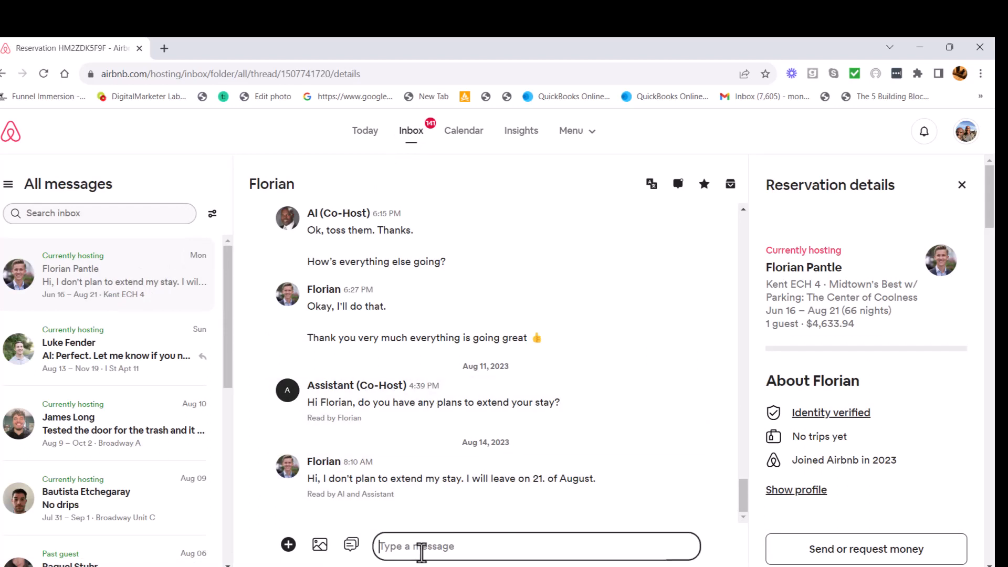